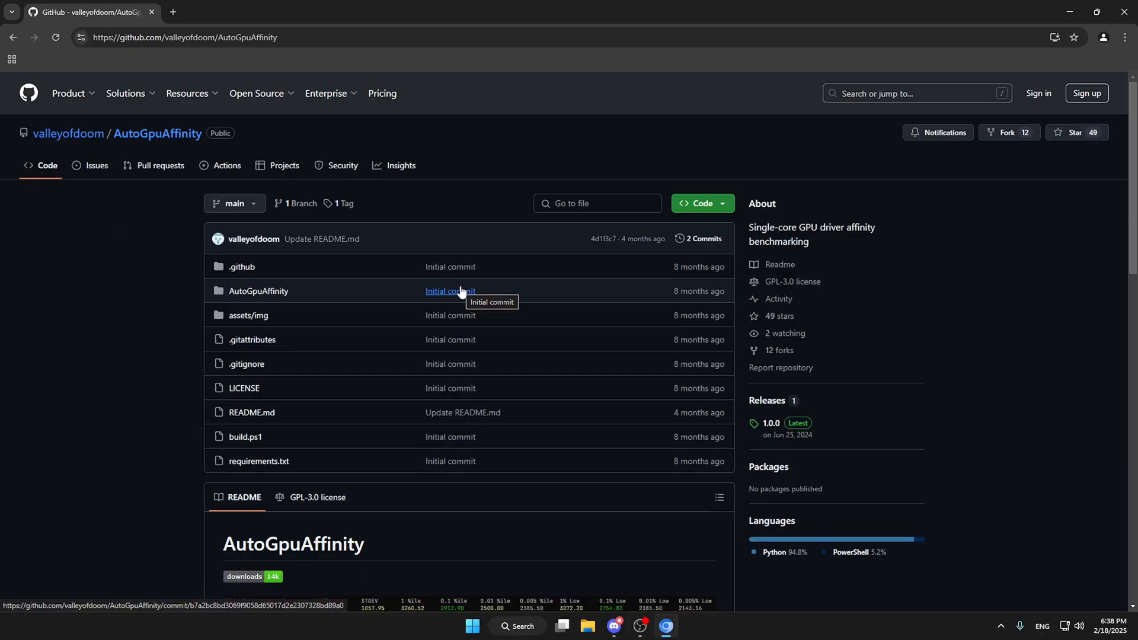
mouse_move(905, 391)
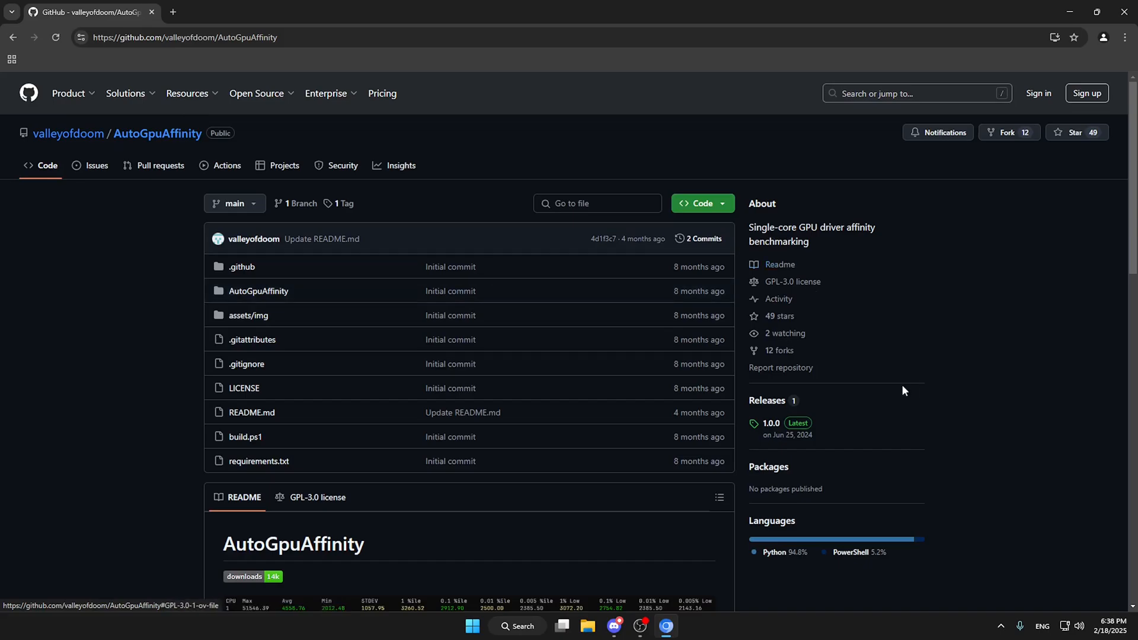
- Download AutoGpuAffinity.zip from the 1.0.0 release page into Downloads
left_click(771, 424)
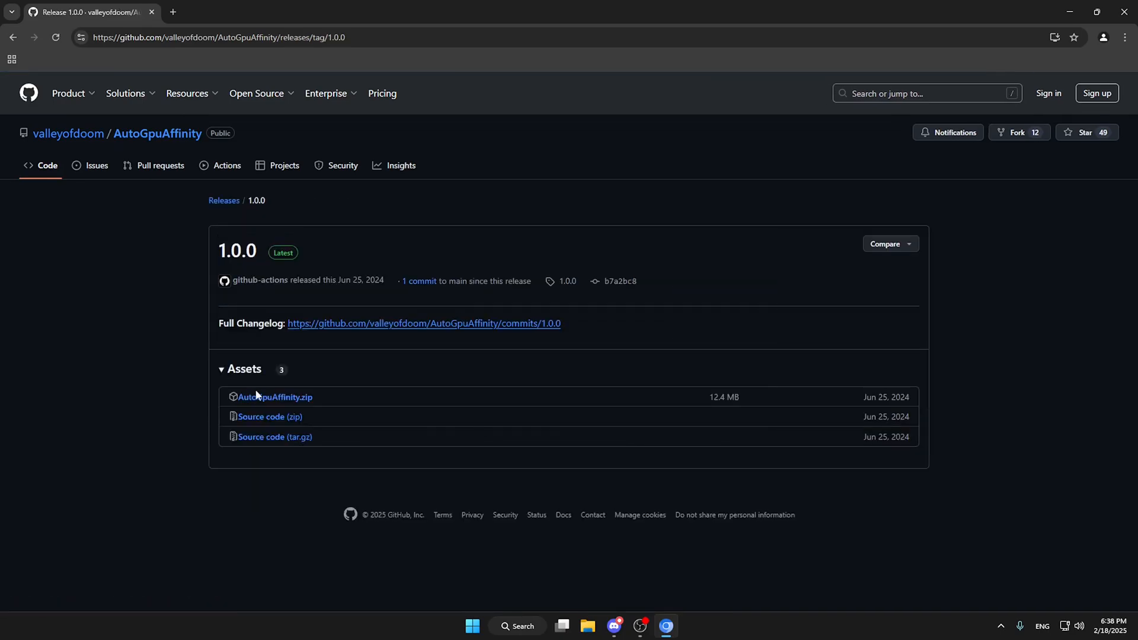
left_click(274, 397)
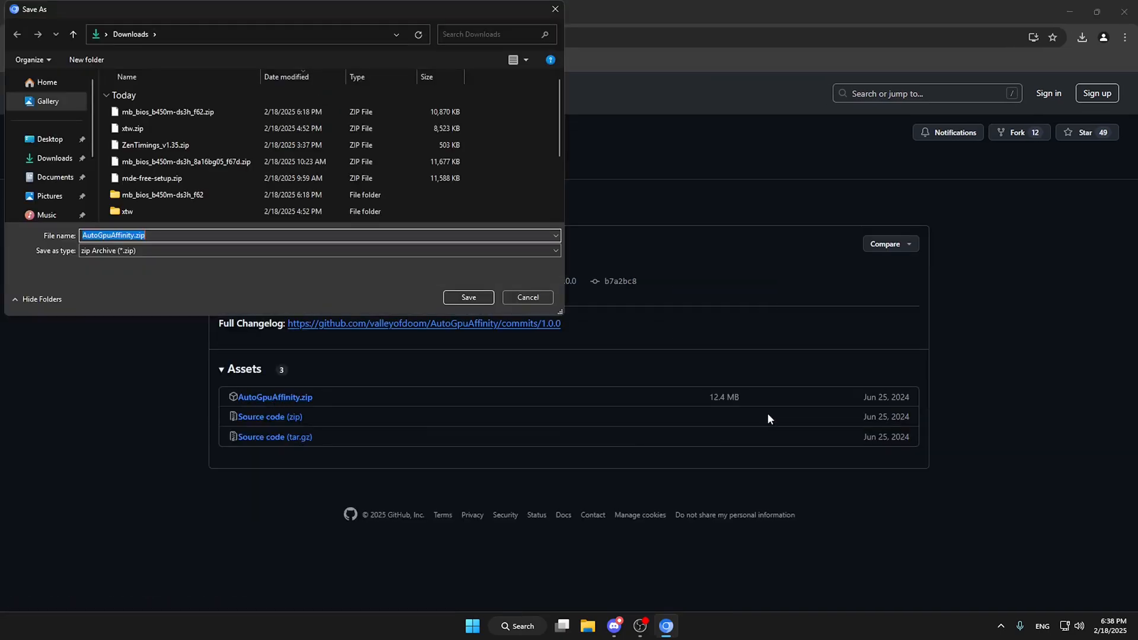
left_click(468, 297)
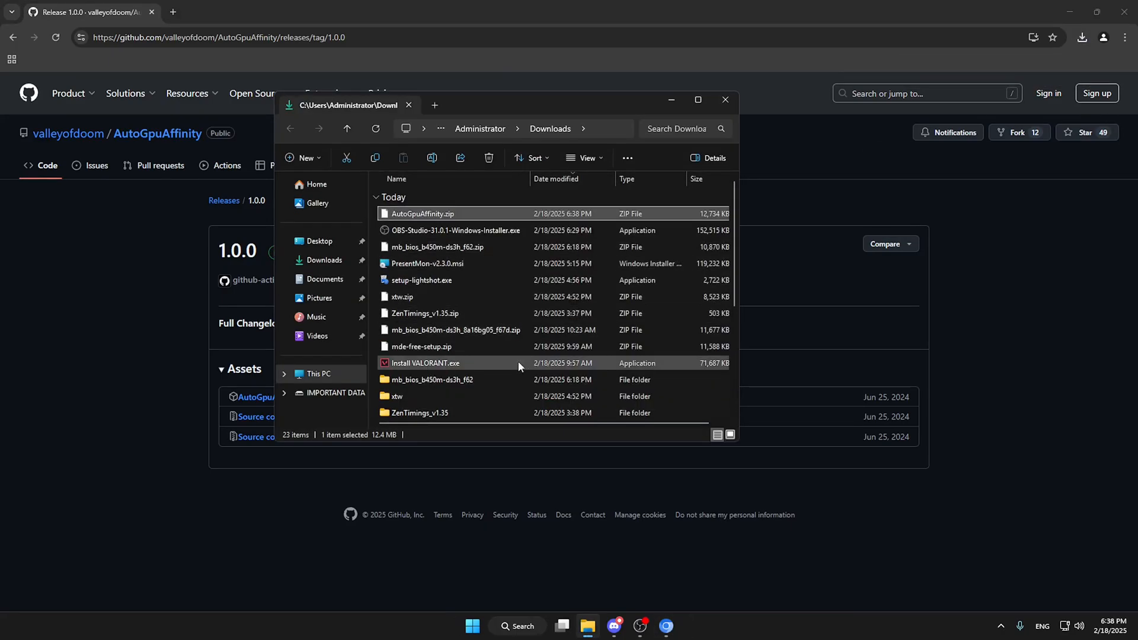
- Browse into the extracted AutoGpuAffinity folder and open config.ini in Notepad
scroll("down", 3)
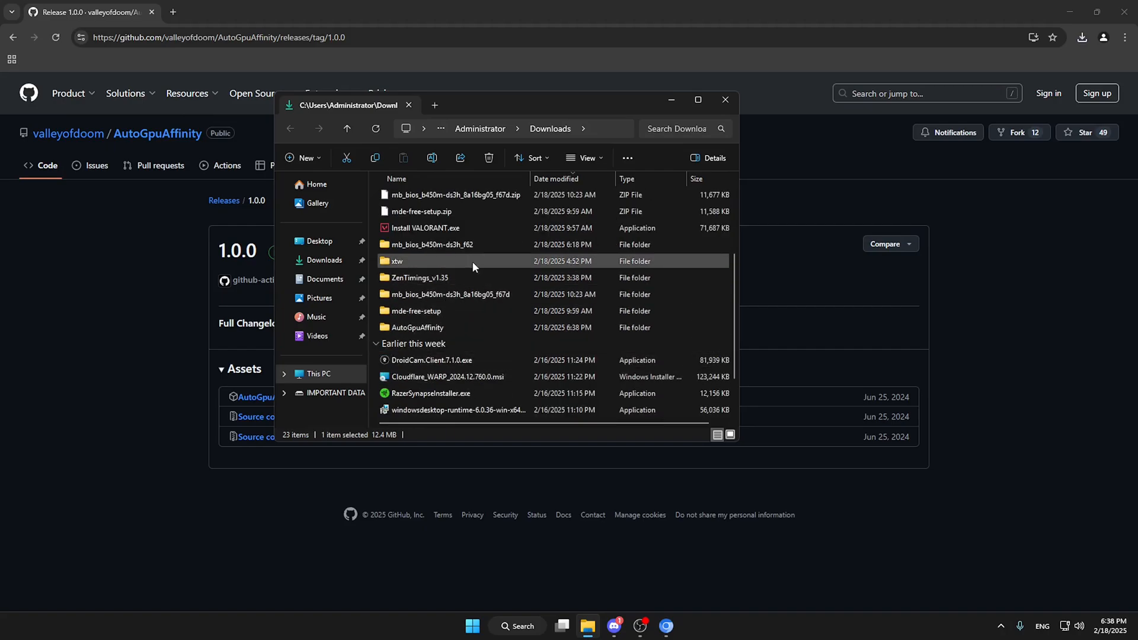
double_click(417, 328)
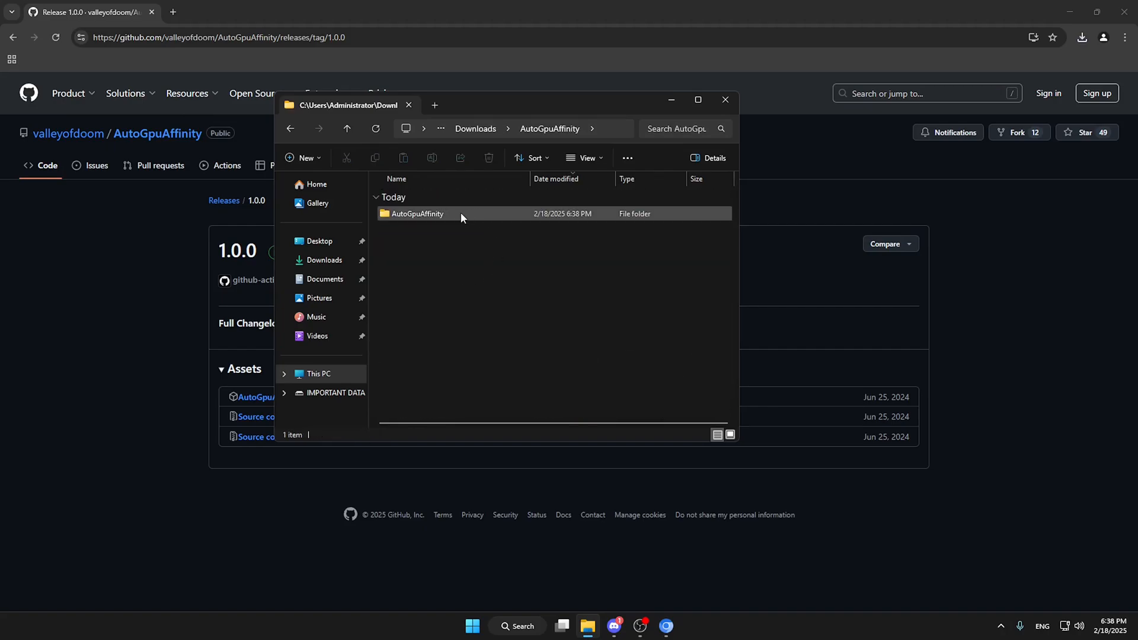
double_click(417, 214)
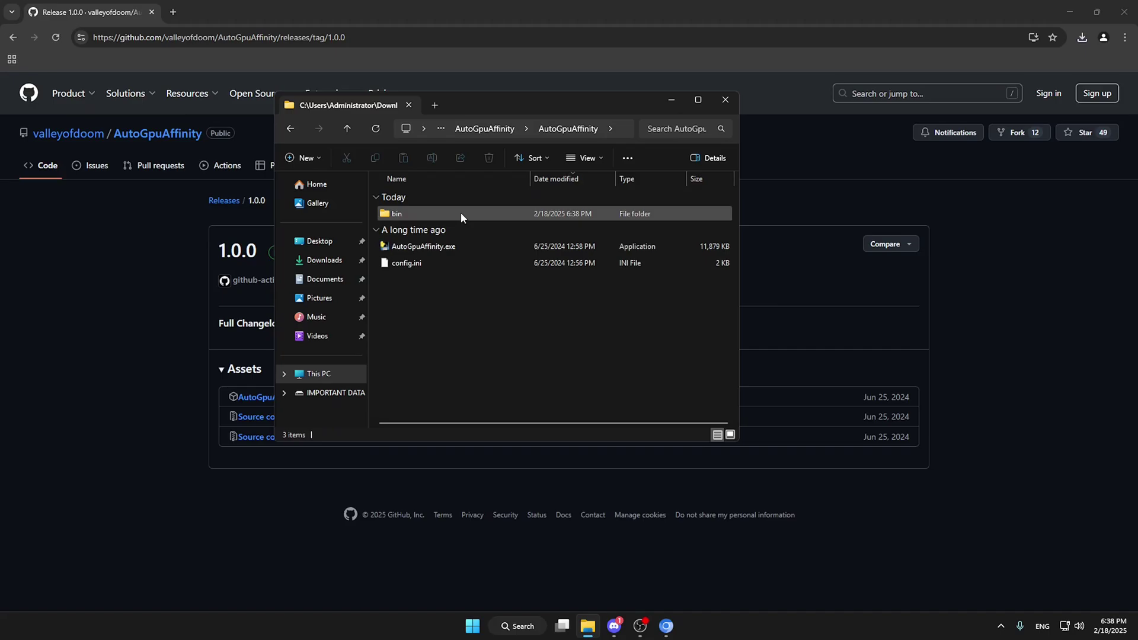
right_click(406, 262)
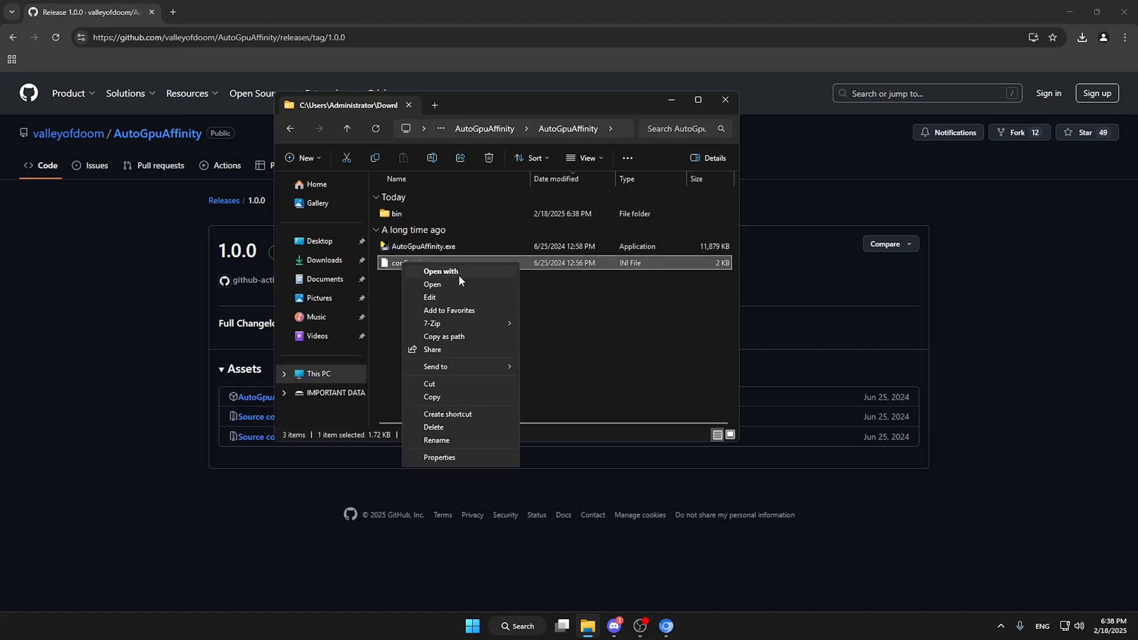
left_click(432, 284)
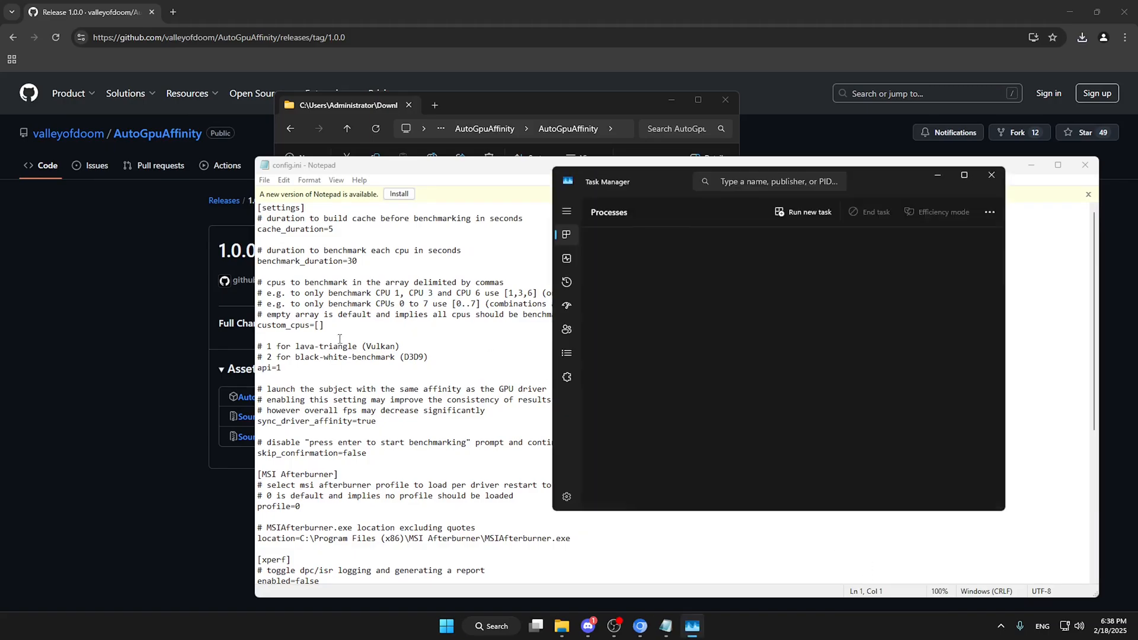
- Check CPU performance in Task Manager and close it, returning to config.ini
left_click(567, 258)
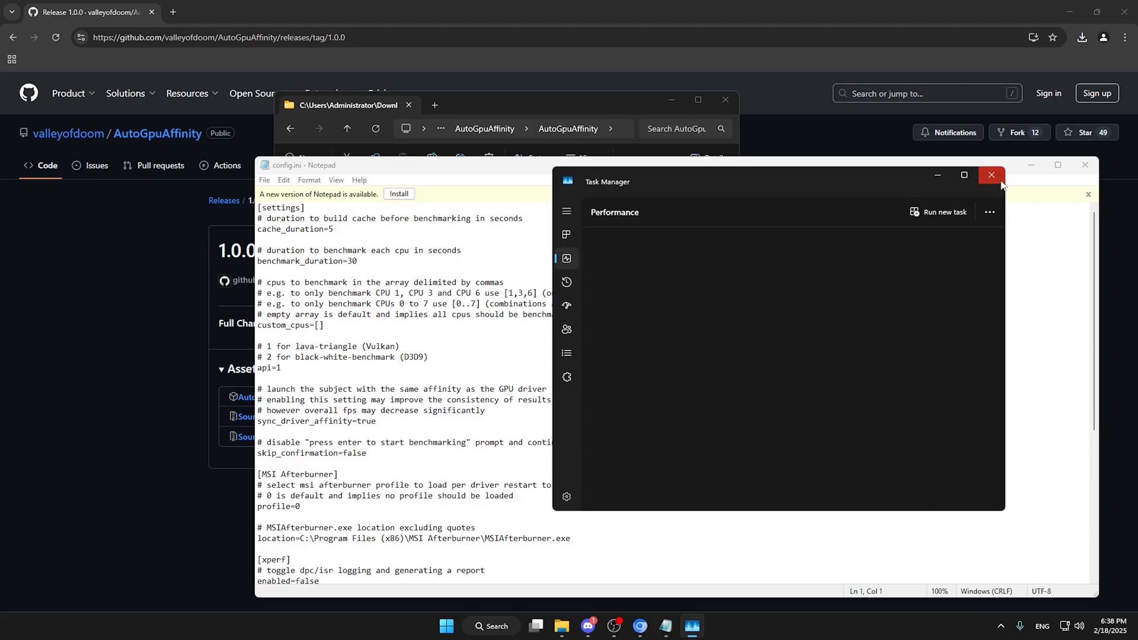
left_click(992, 175)
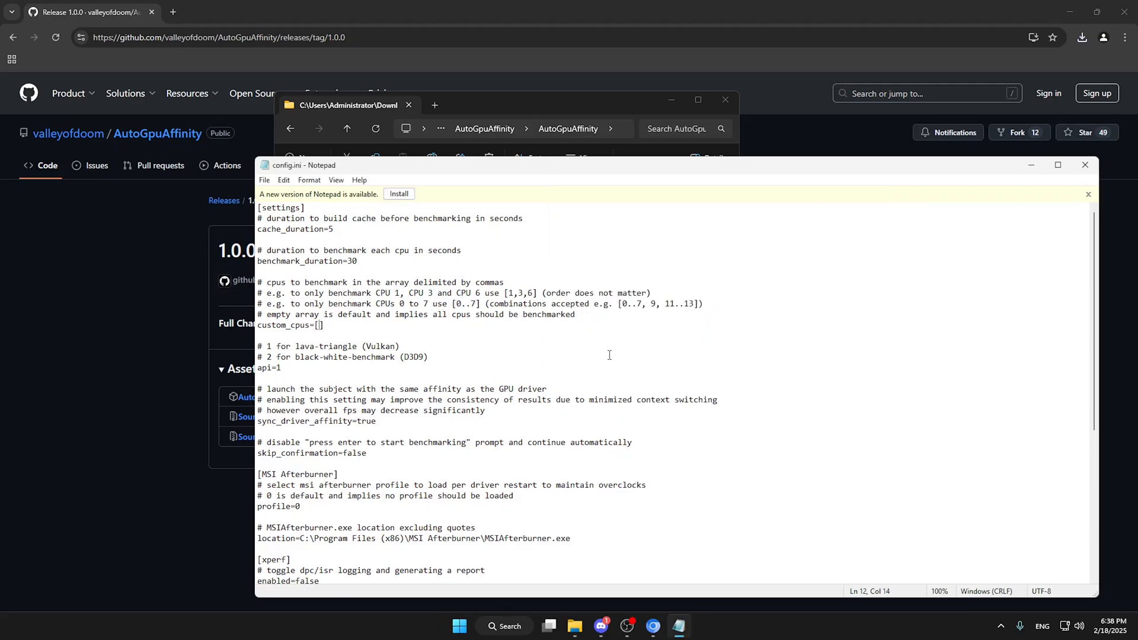
left_click(514, 303)
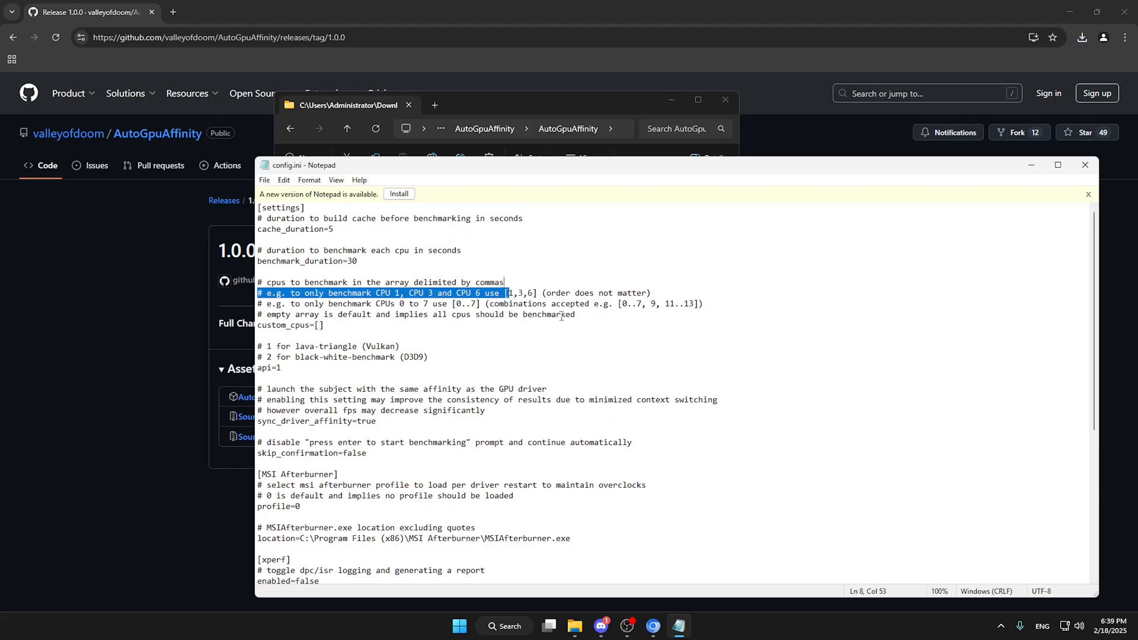
mouse_move(475, 598)
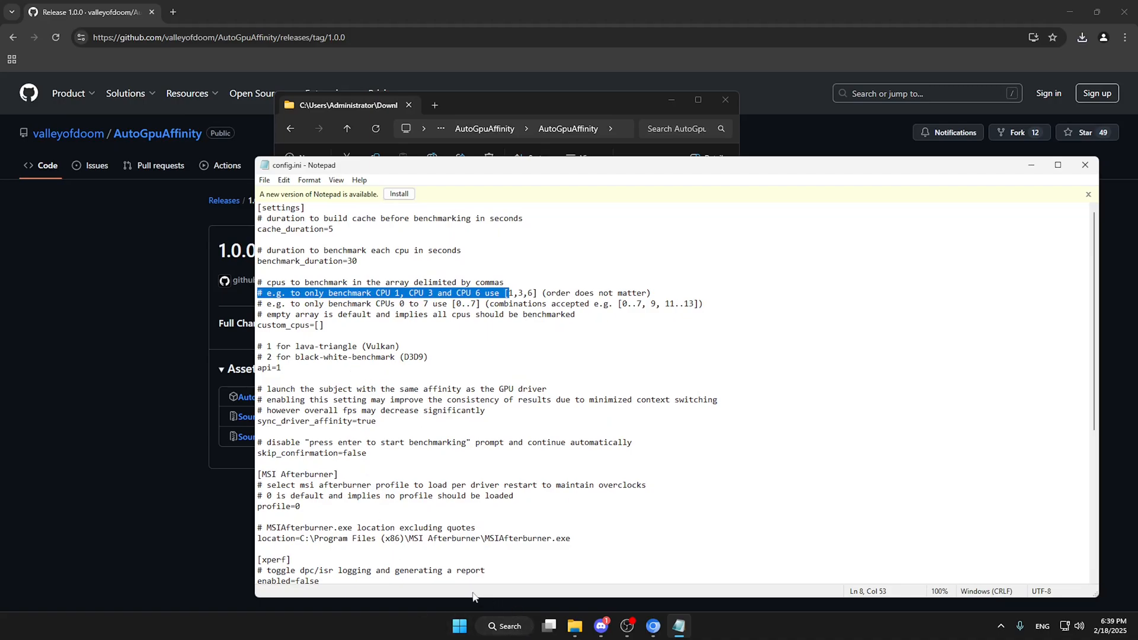
- Set custom_cpus=[0,2,4,6,8,10], dropping CPUs 12 and 14 from the list
left_click(396, 293)
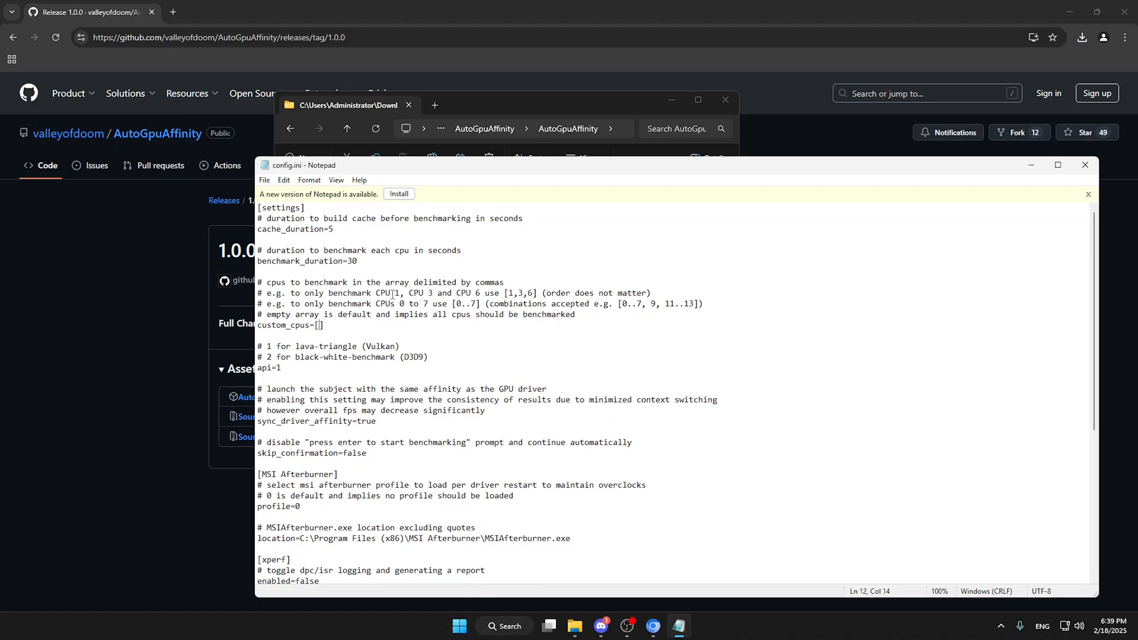
type("0,2")
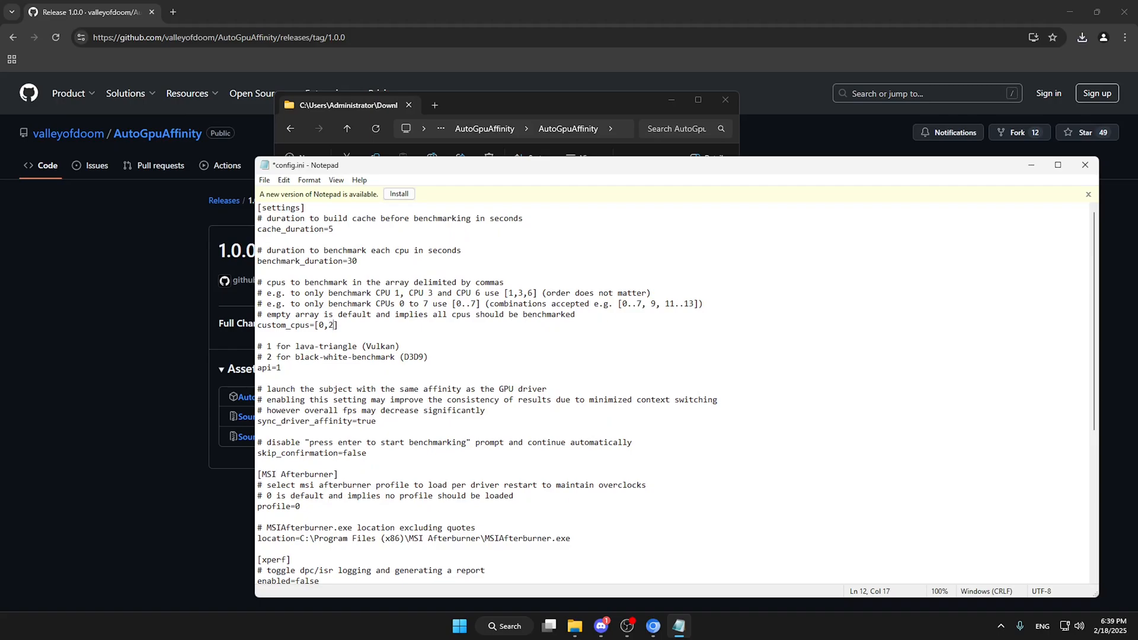
type(",4,6")
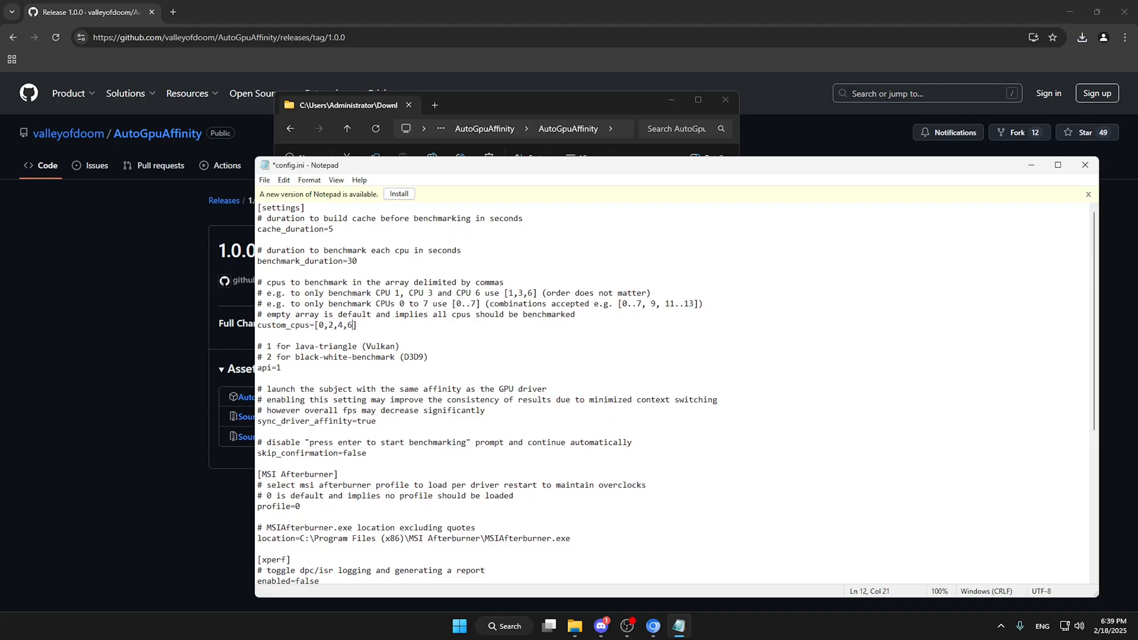
type(",8,1")
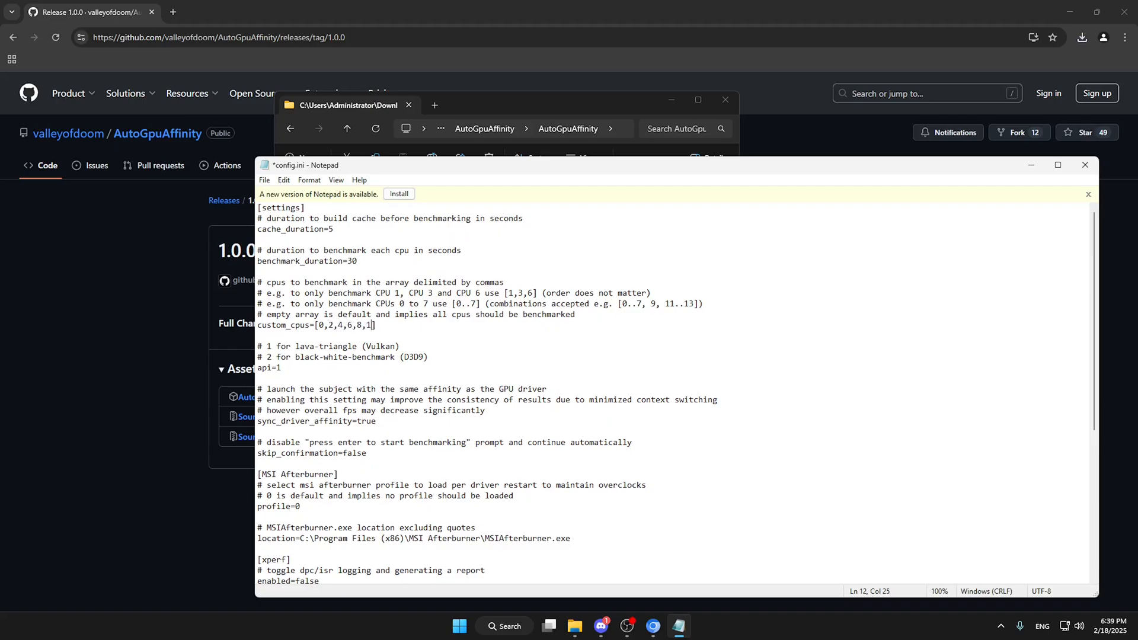
type("0")
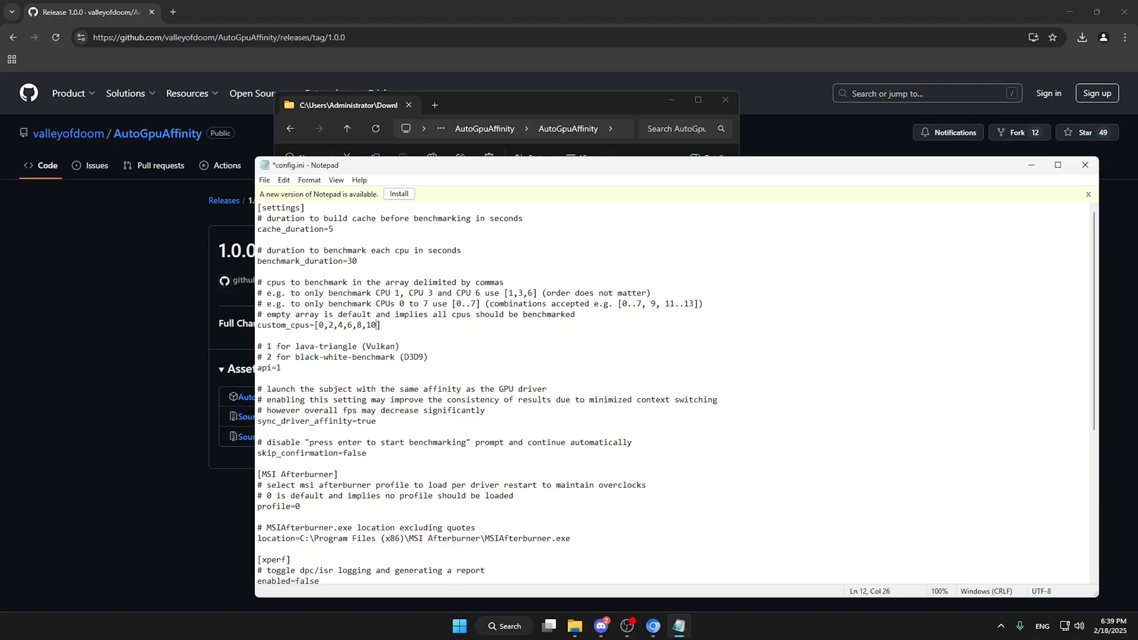
type(",12,14")
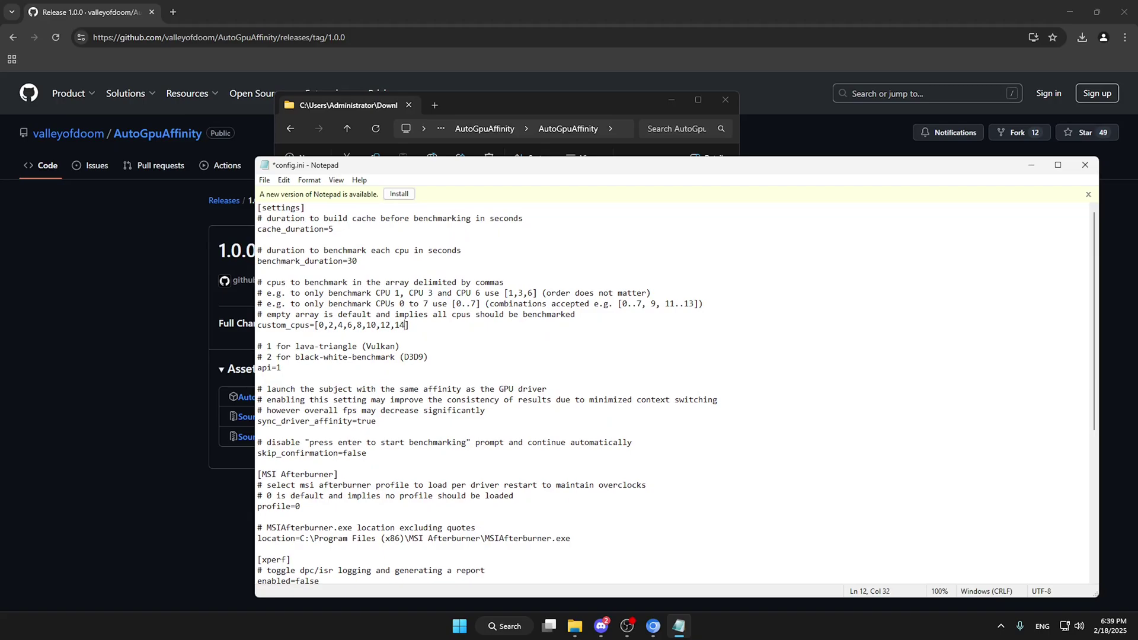
key("Backspace")
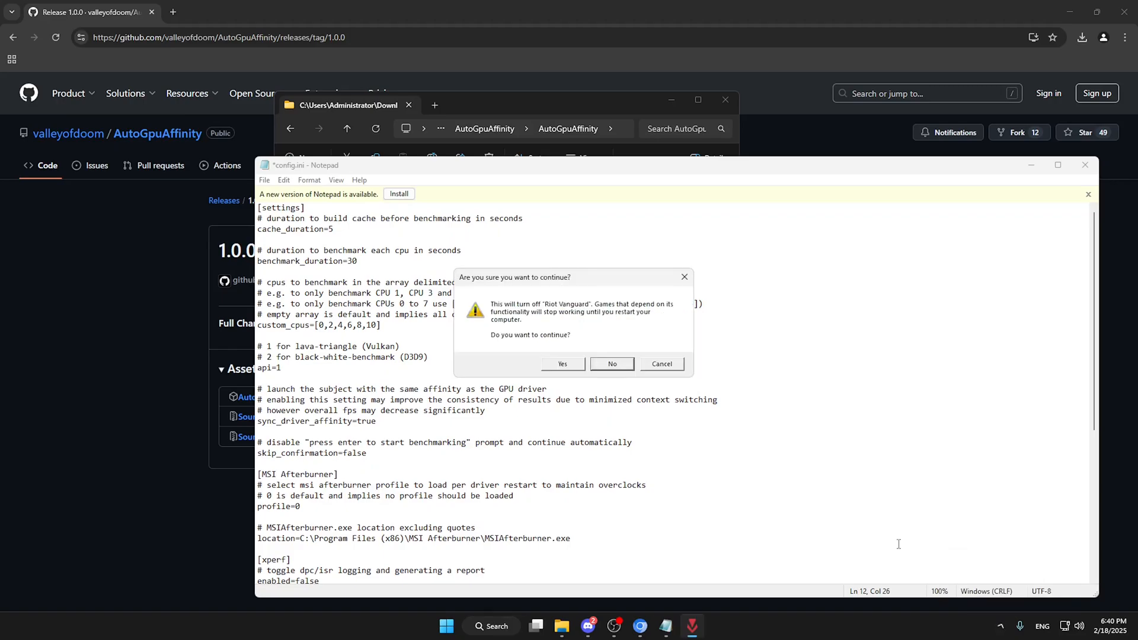
- Confirm turning off Riot Vanguard until the next restart
left_click(562, 364)
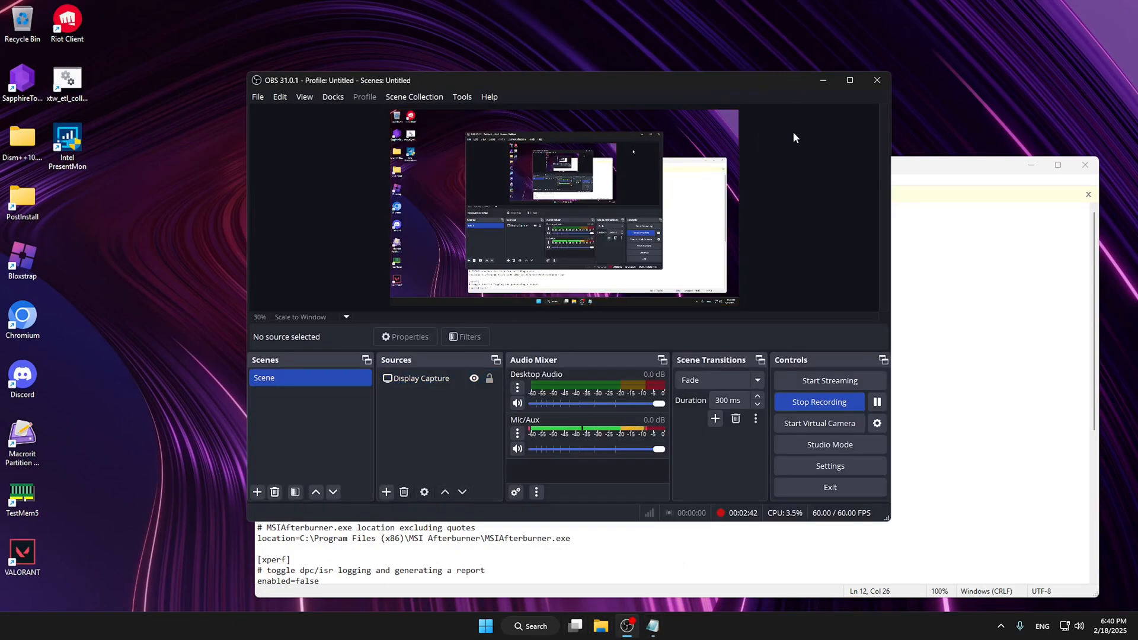
mouse_move(800, 156)
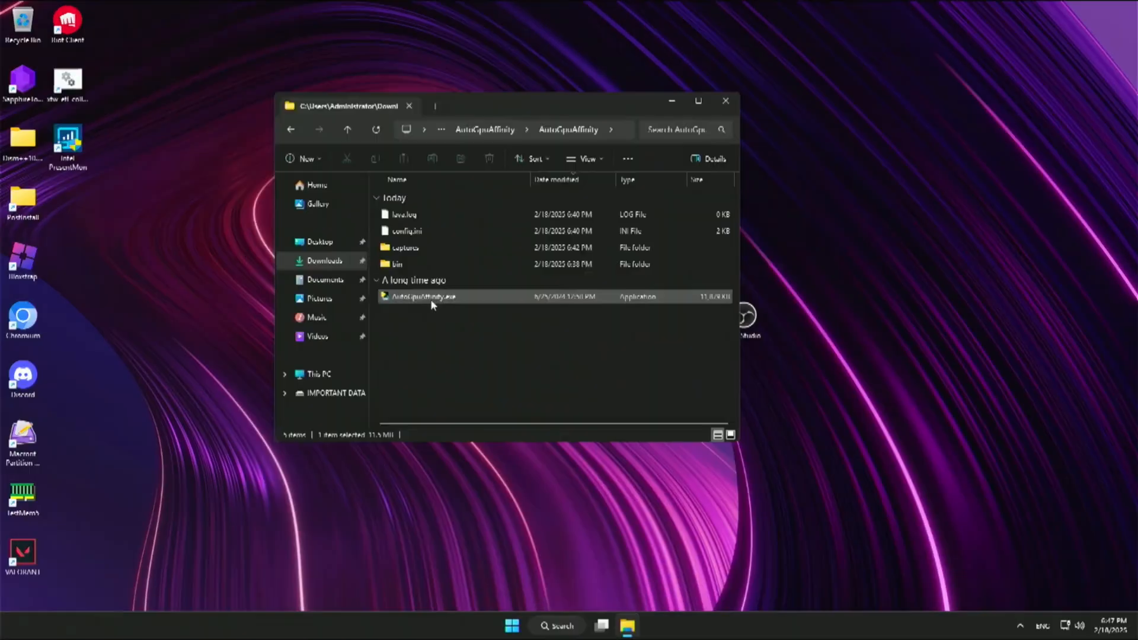
- Run AutoGpuAffinity.exe to benchmark CPUs 0, 2, 4, 6, 8 and 10
double_click(423, 296)
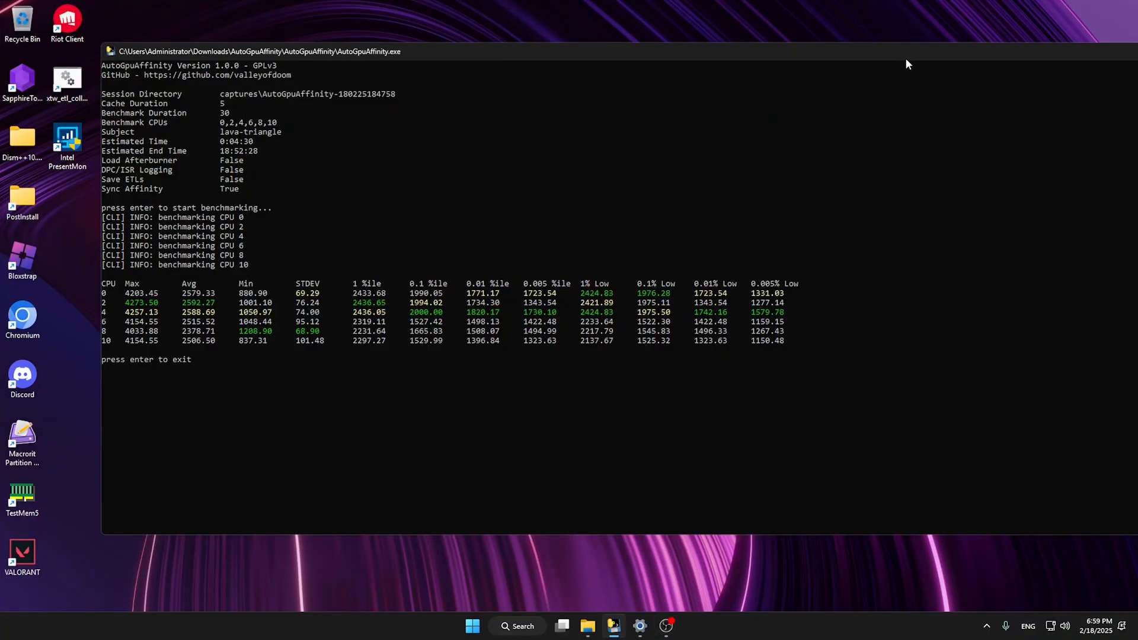
mouse_move(937, 54)
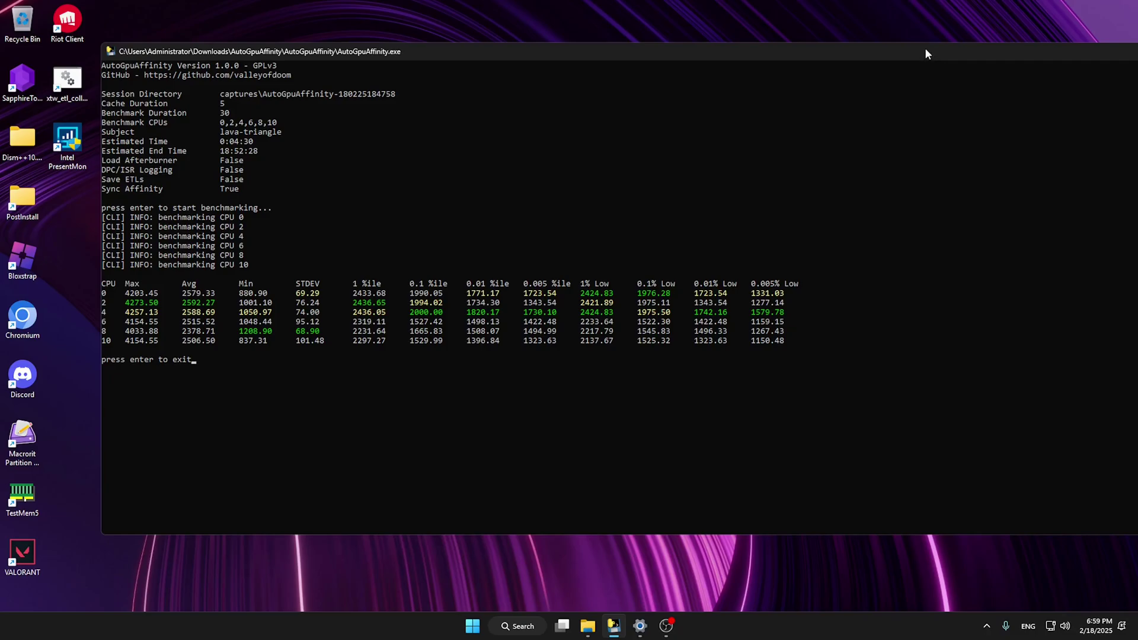
mouse_move(936, 155)
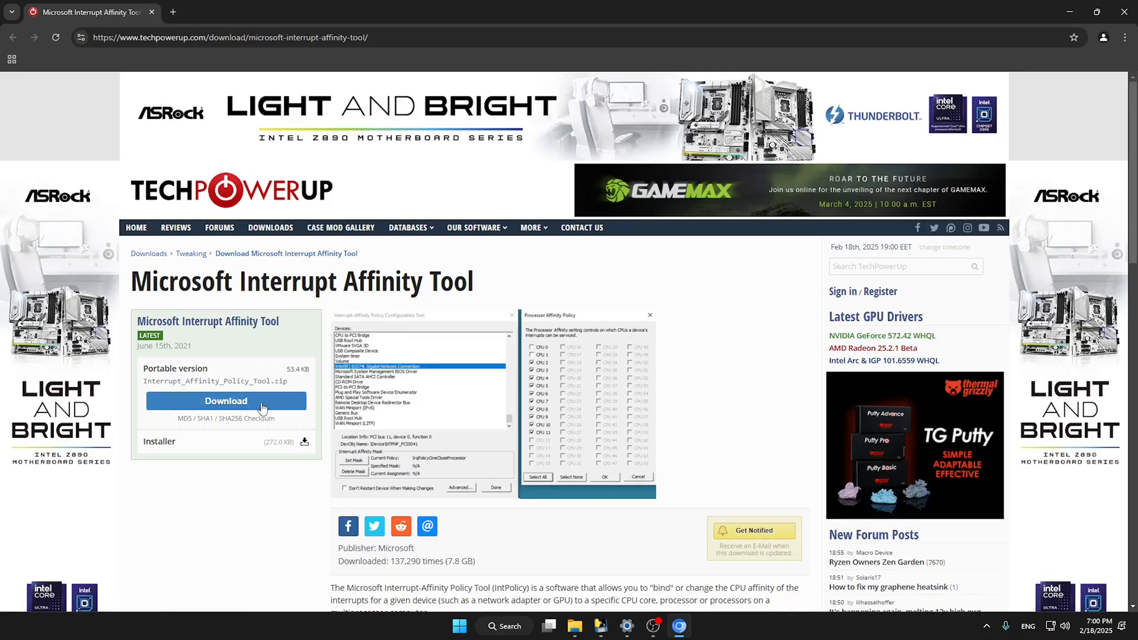
- Download the Interrupt Affinity Policy Tool zip from the closest server and locate it
left_click(225, 401)
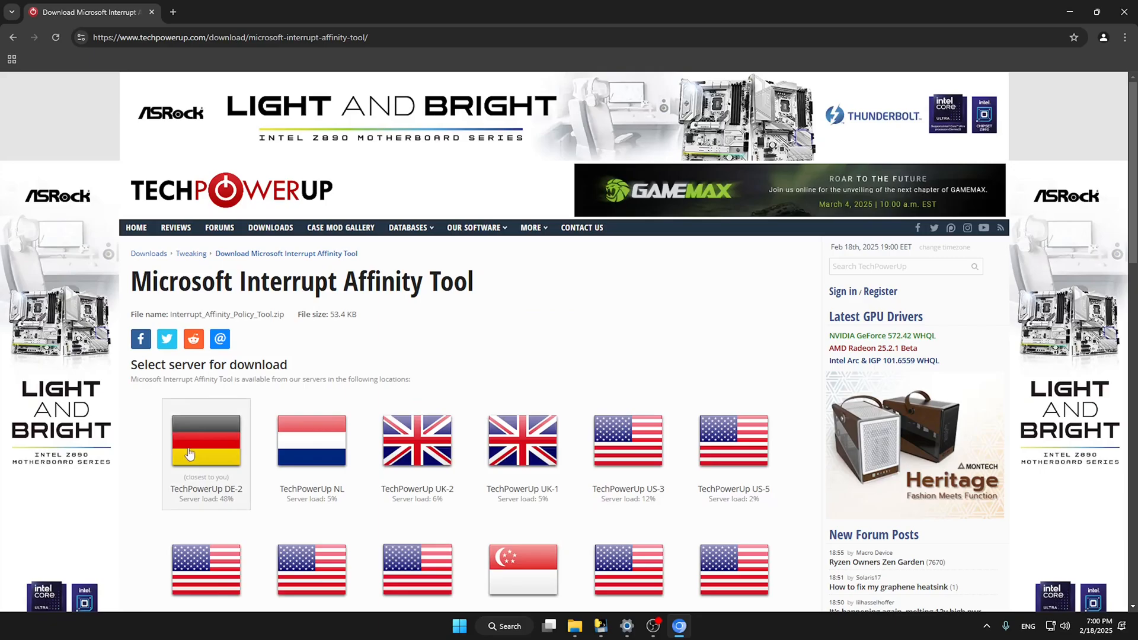
left_click(206, 440)
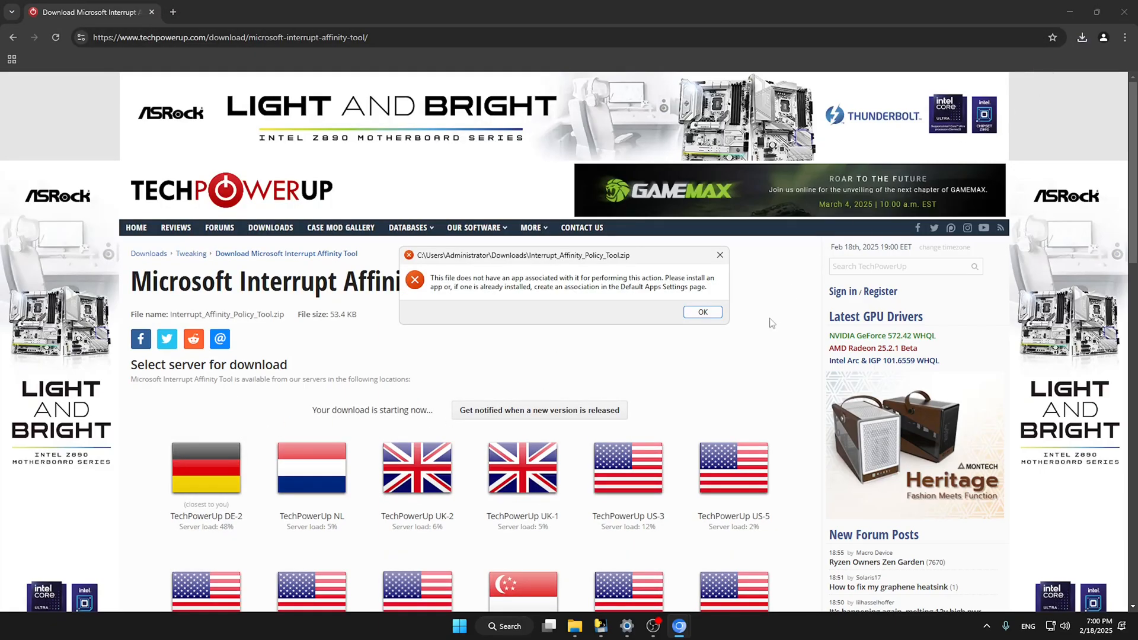
left_click(1084, 37)
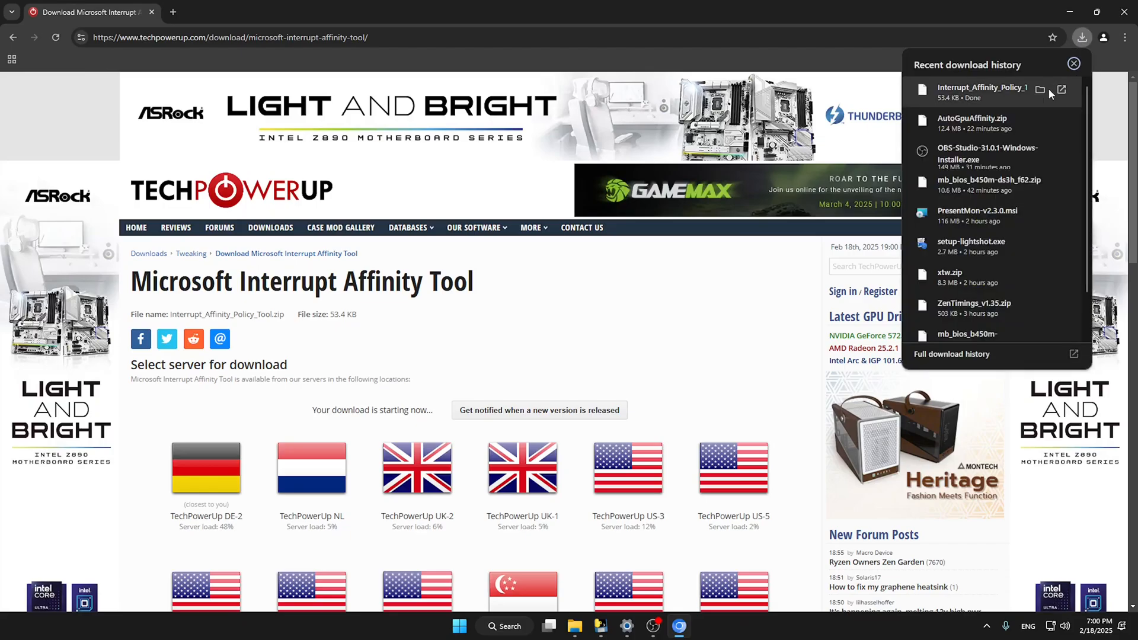
left_click(1040, 89)
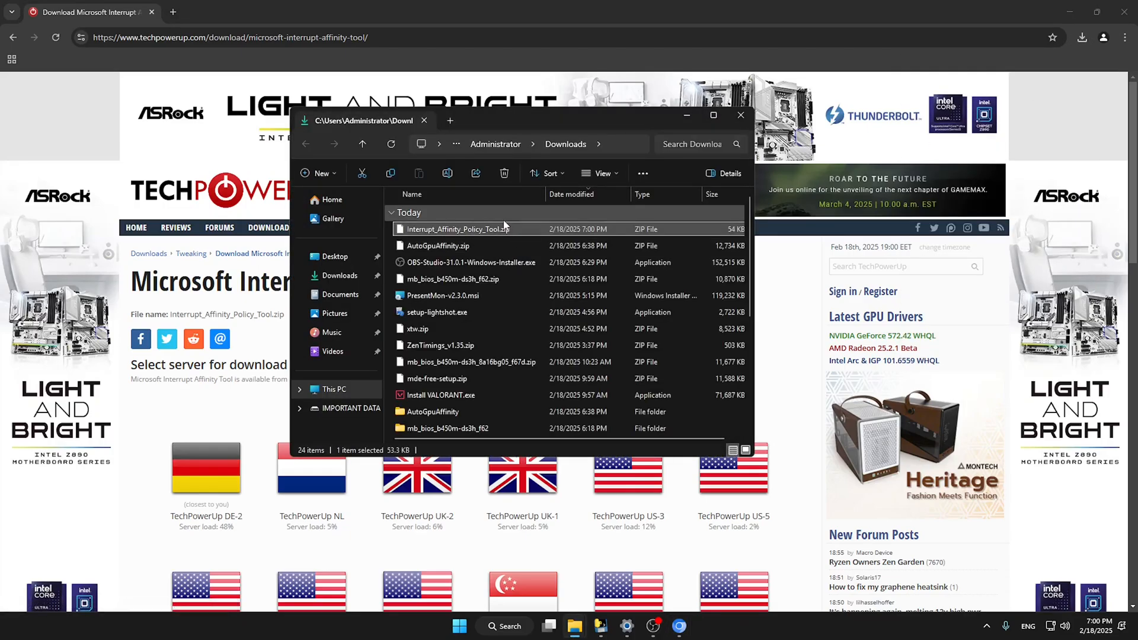
- Extract the archive with 7-Zip and launch Interrupt Affinity Policy Tool.exe from PostInstall\Tweaks
right_click(453, 229)
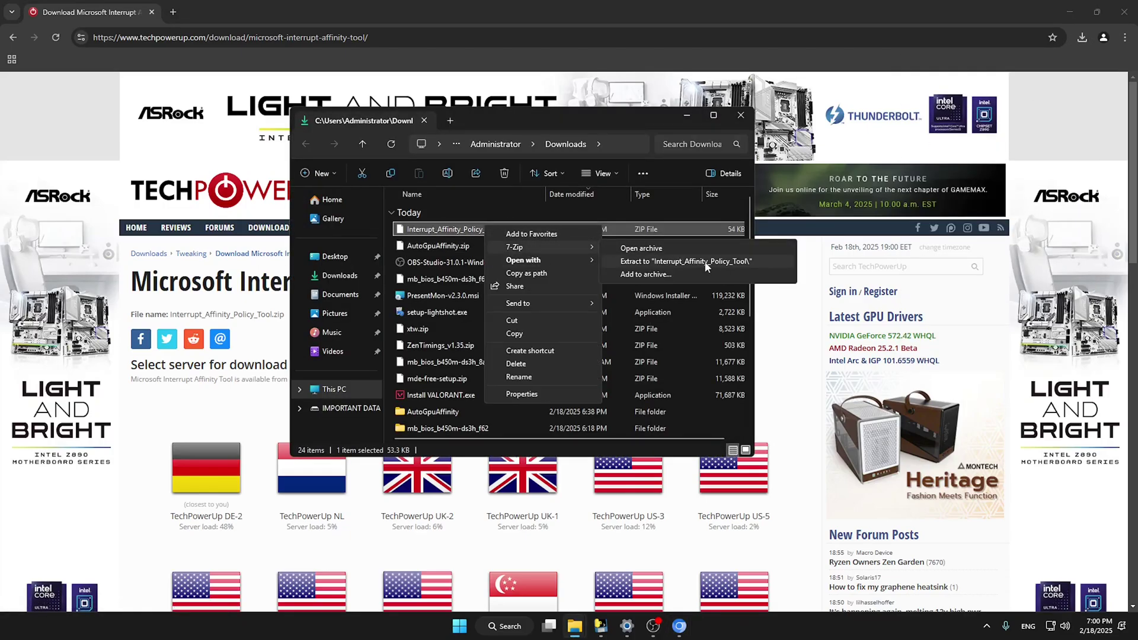
left_click(685, 261)
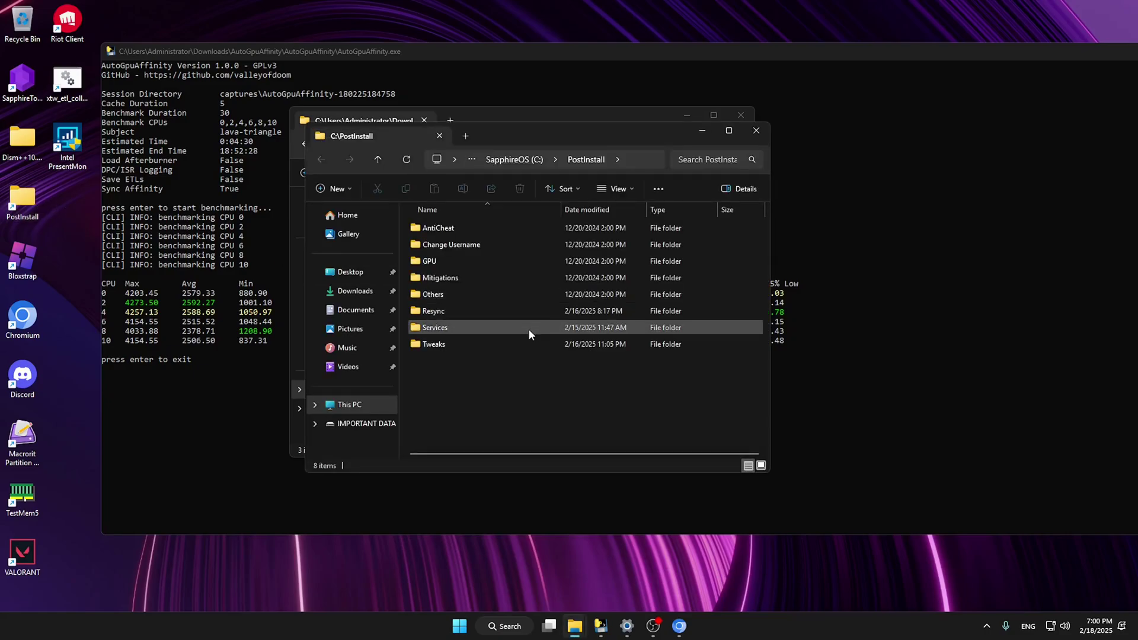
double_click(434, 344)
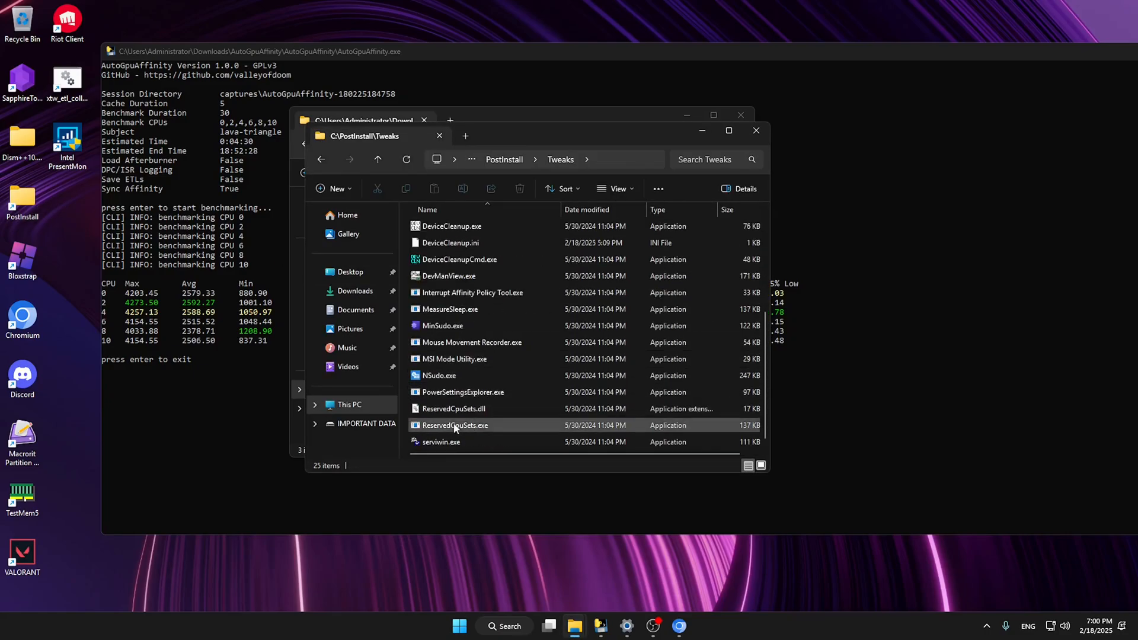
double_click(472, 292)
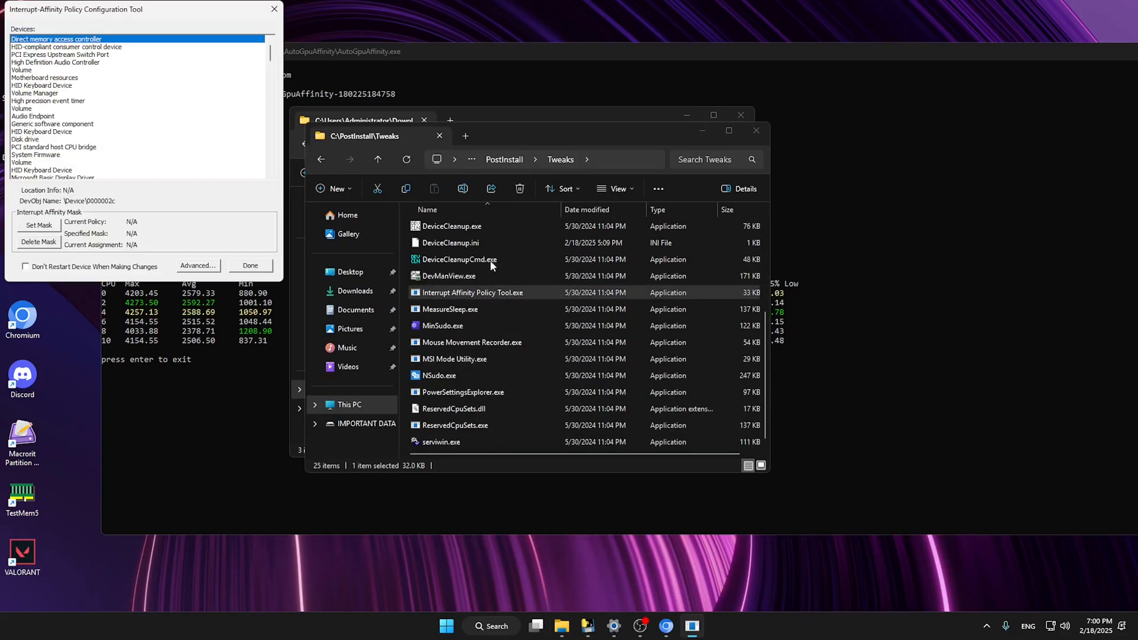
- Close the File Explorer window to reveal AutoGpuAffinity's per-CPU results table
left_click(757, 130)
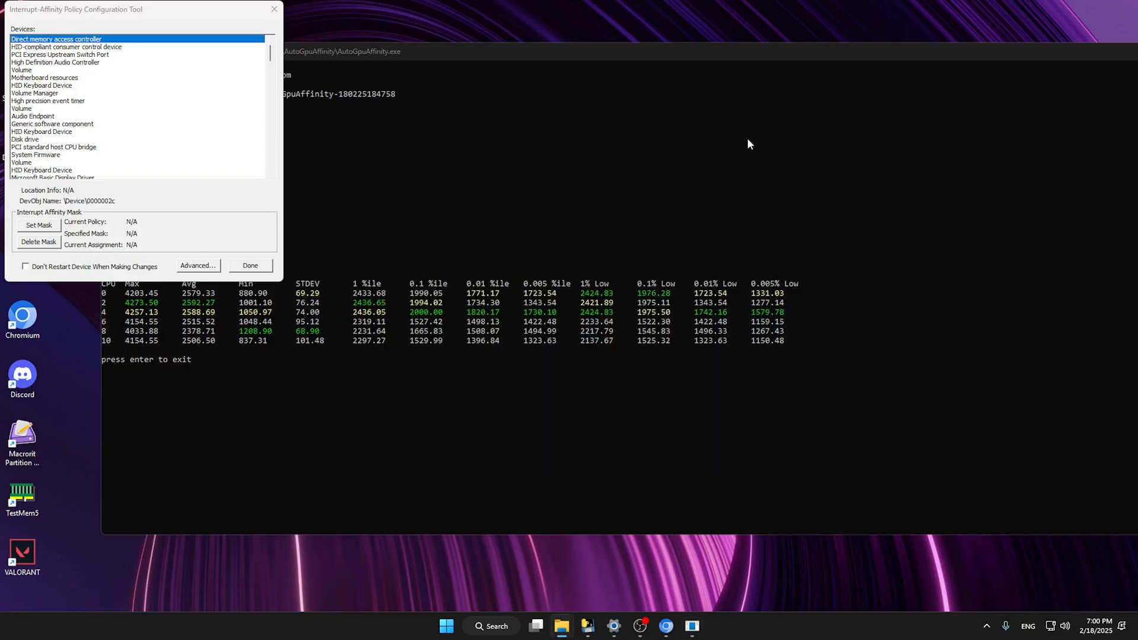
mouse_move(252, 322)
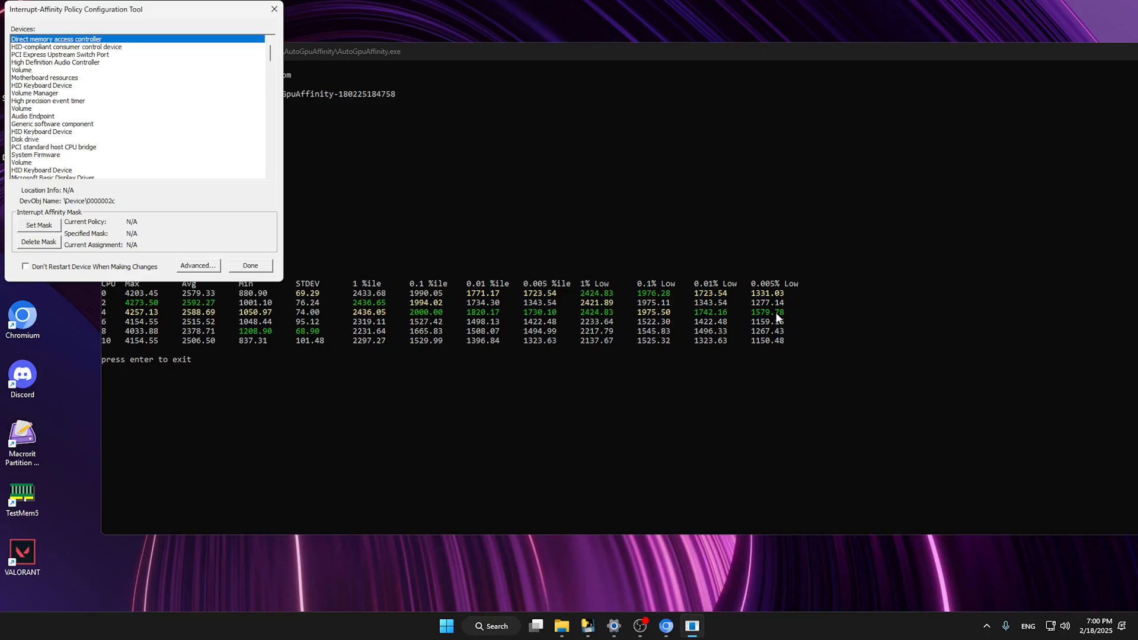
mouse_move(795, 307)
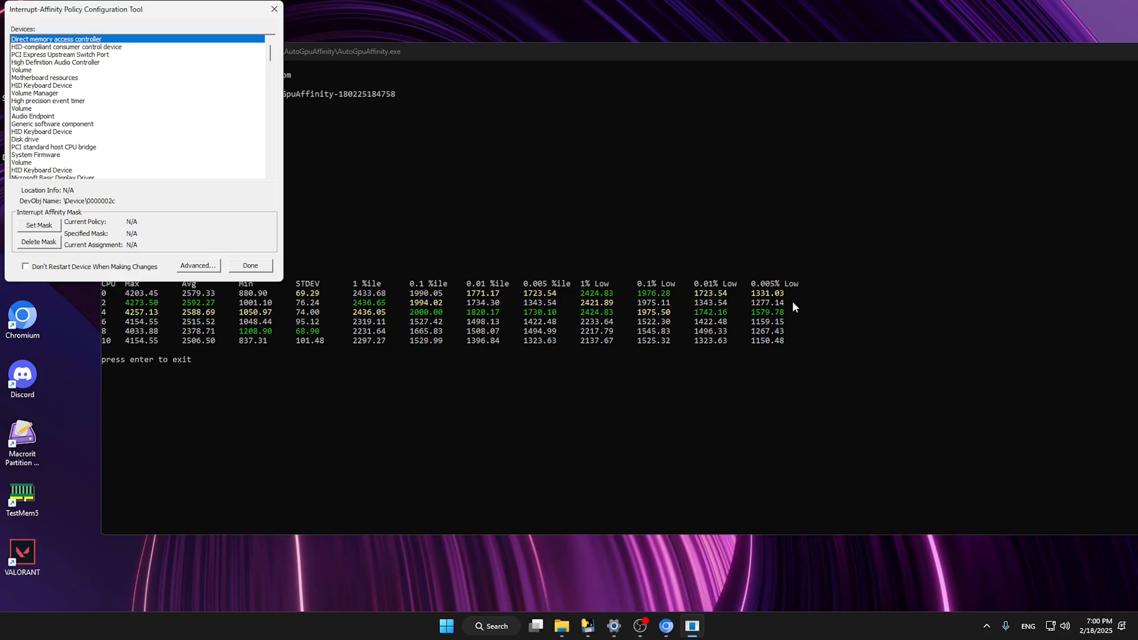
mouse_move(247, 313)
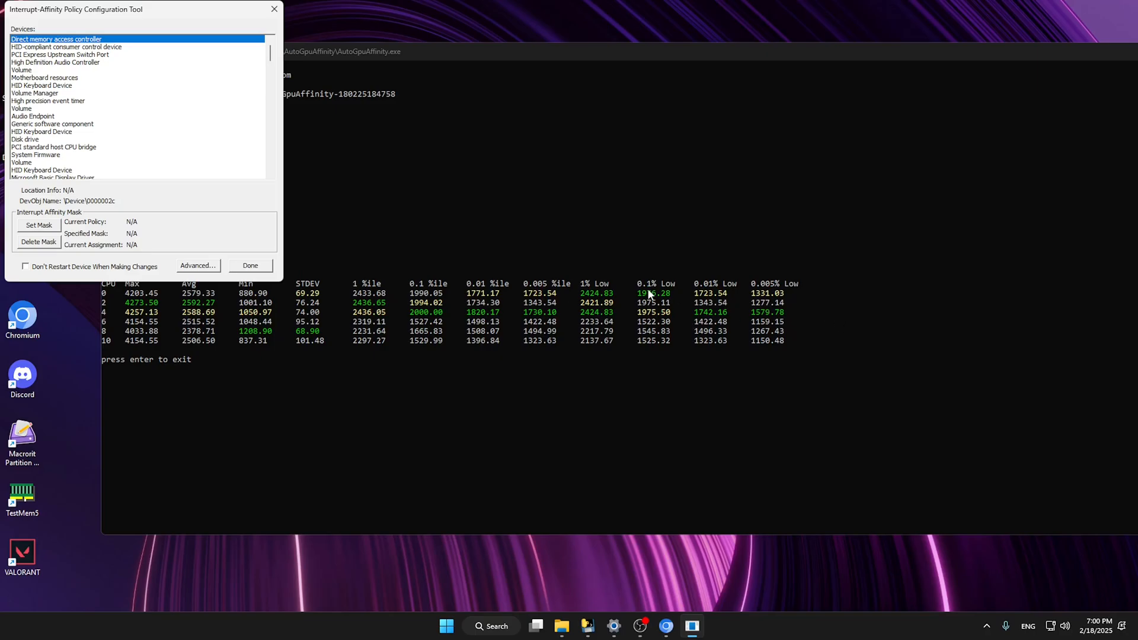
mouse_move(626, 288)
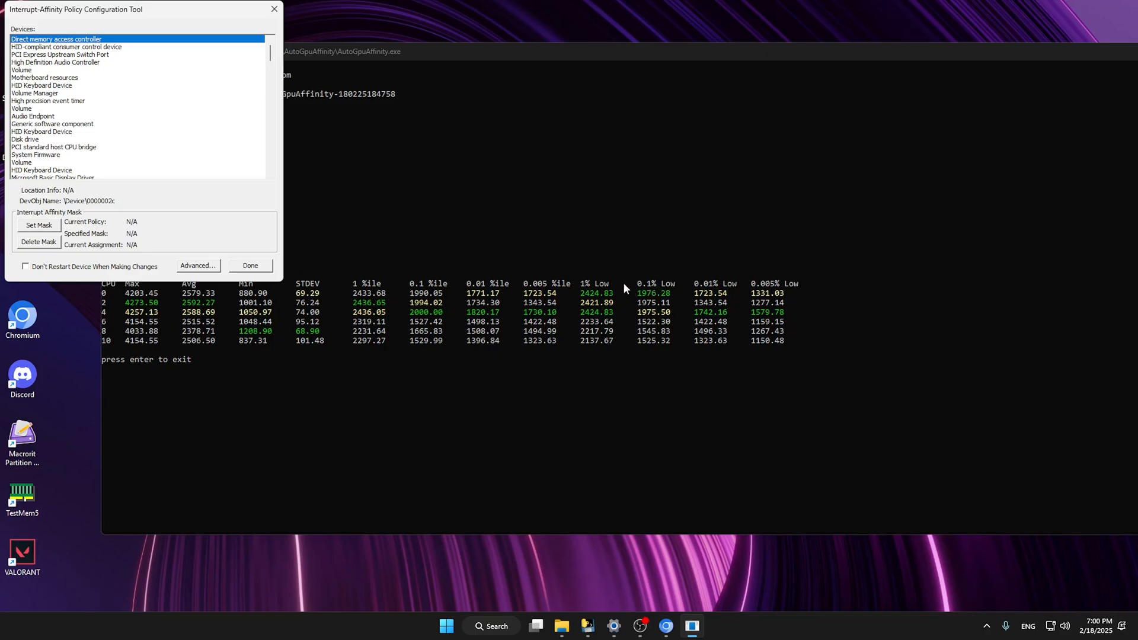
- Set the Radeon RX 580 Series mask to CPU 4 (0x10) and close the Videos window
left_click(52, 124)
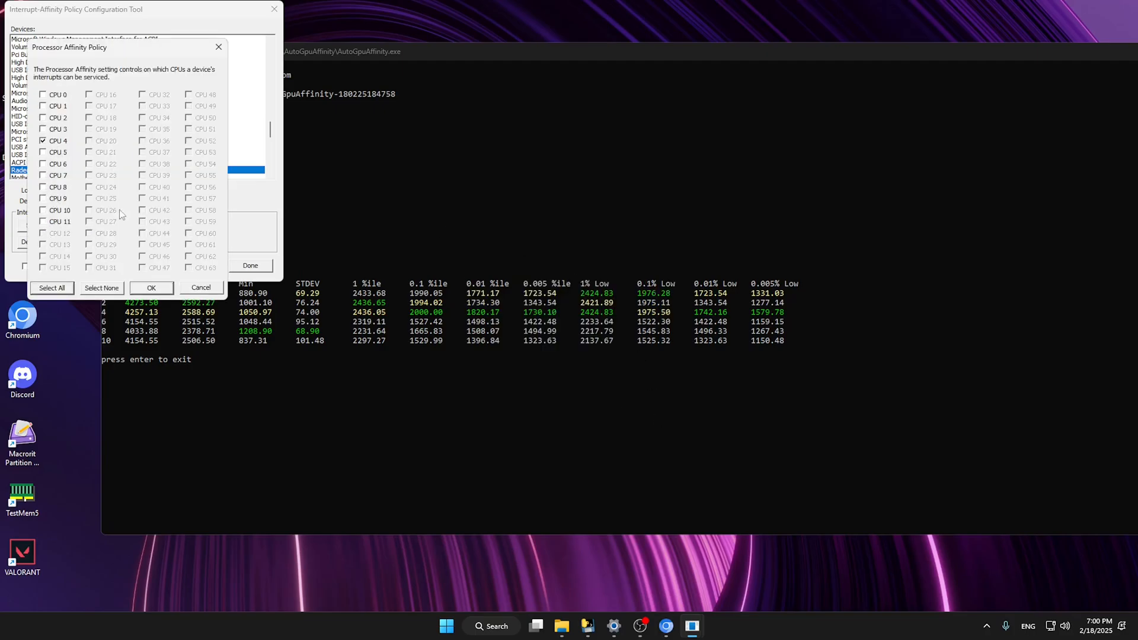
left_click(152, 287)
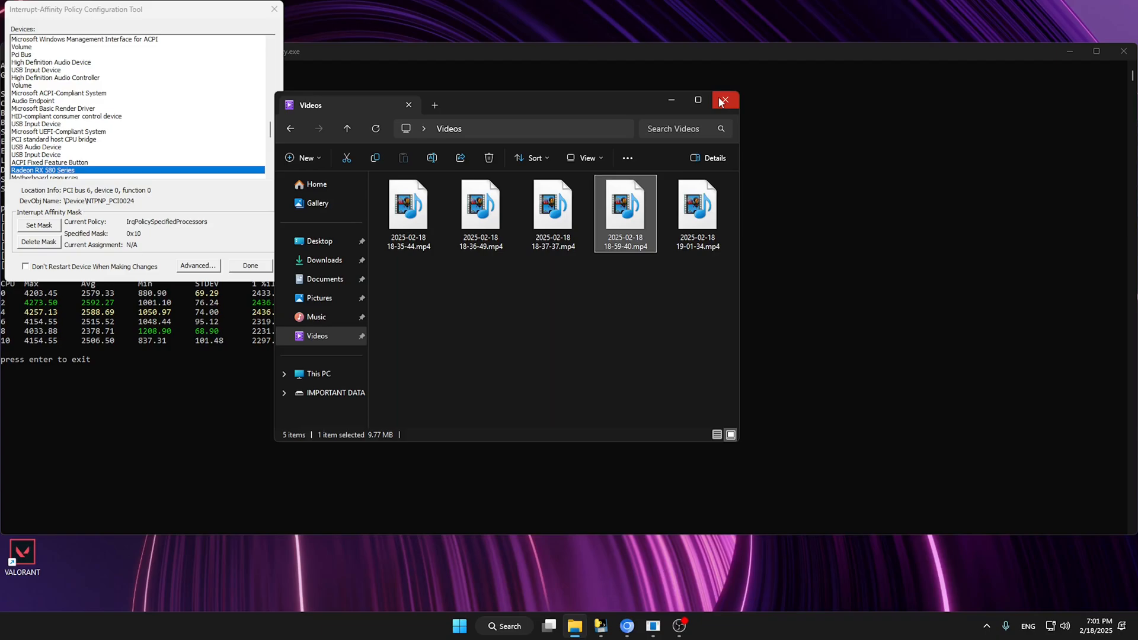
left_click(726, 100)
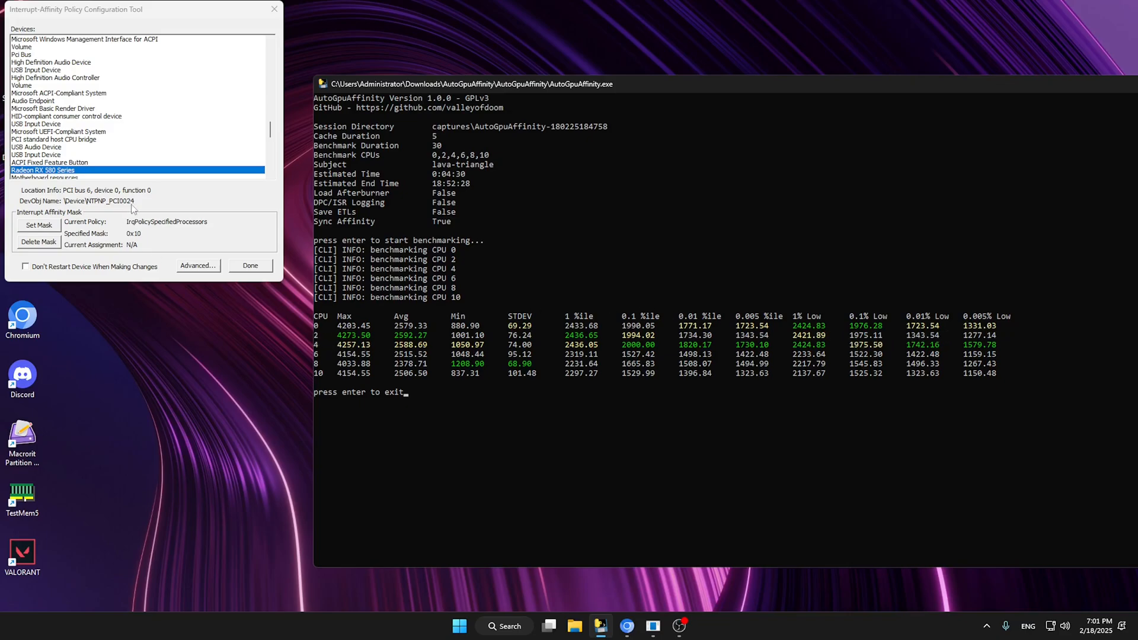
- Set the USB xHCI host controller mask to CPU 2 (0x4), dismissing registry errors and the restart notice
left_click(57, 132)
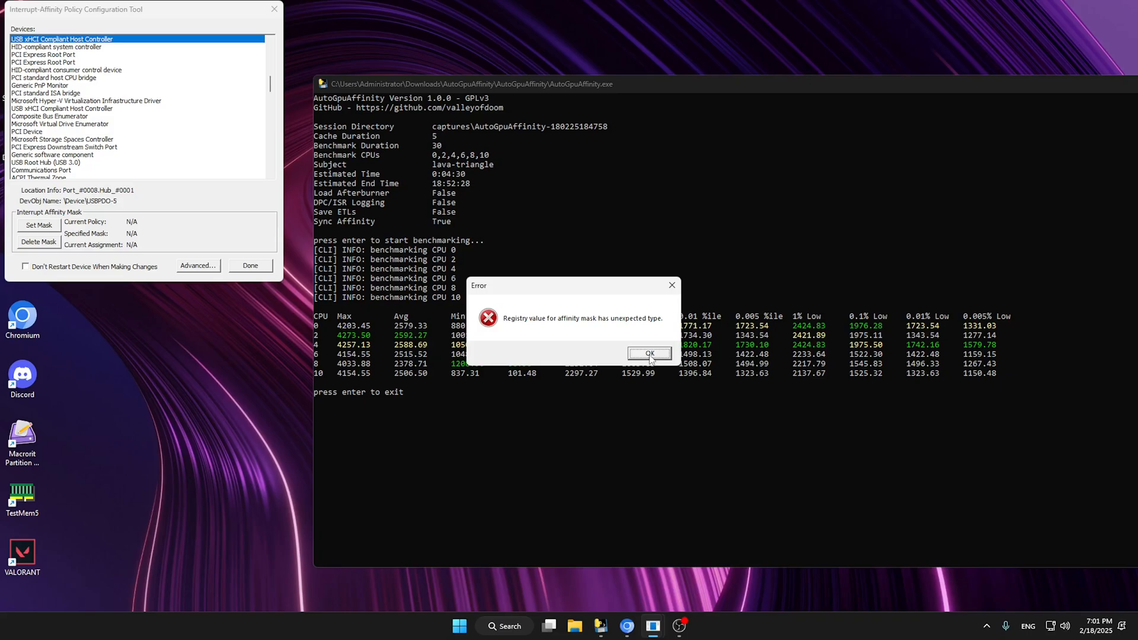
left_click(650, 353)
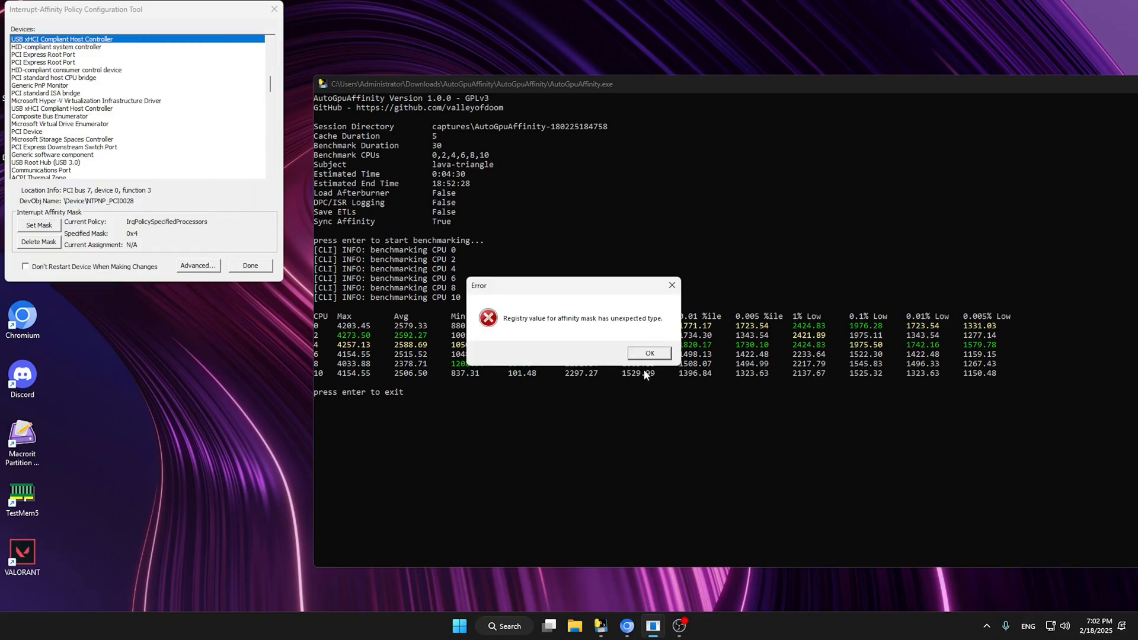
left_click(650, 353)
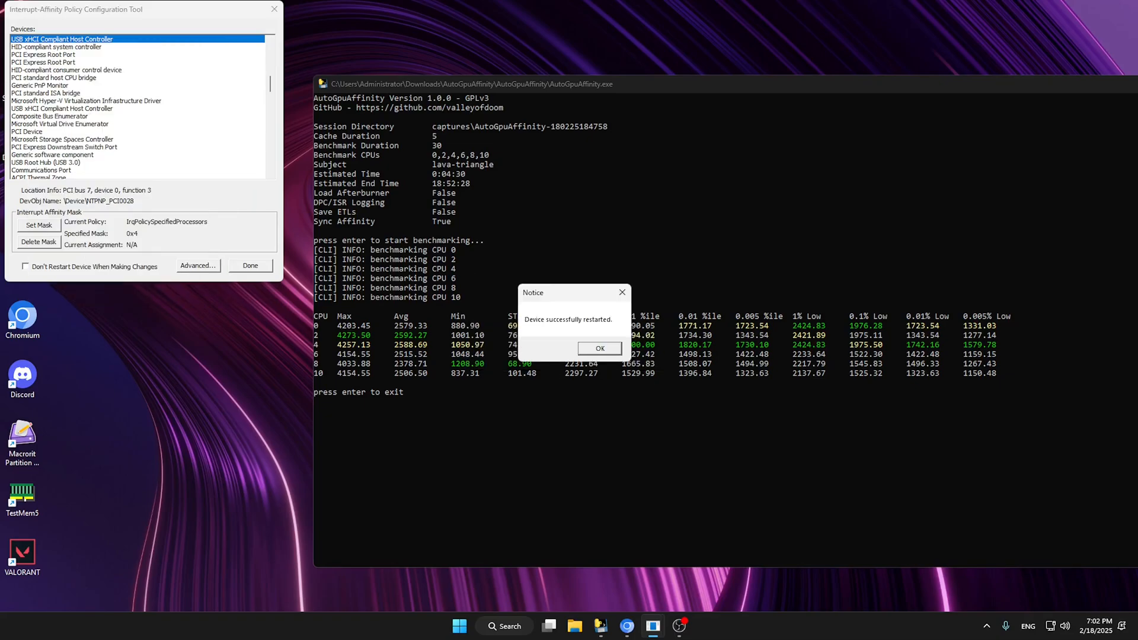
left_click(600, 349)
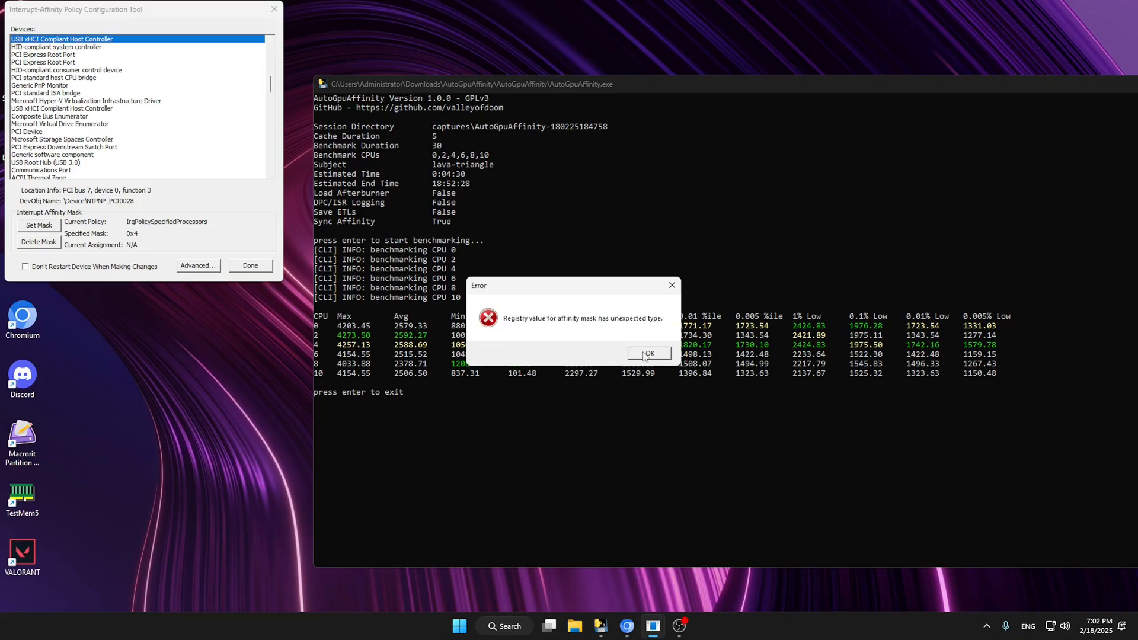
left_click(650, 353)
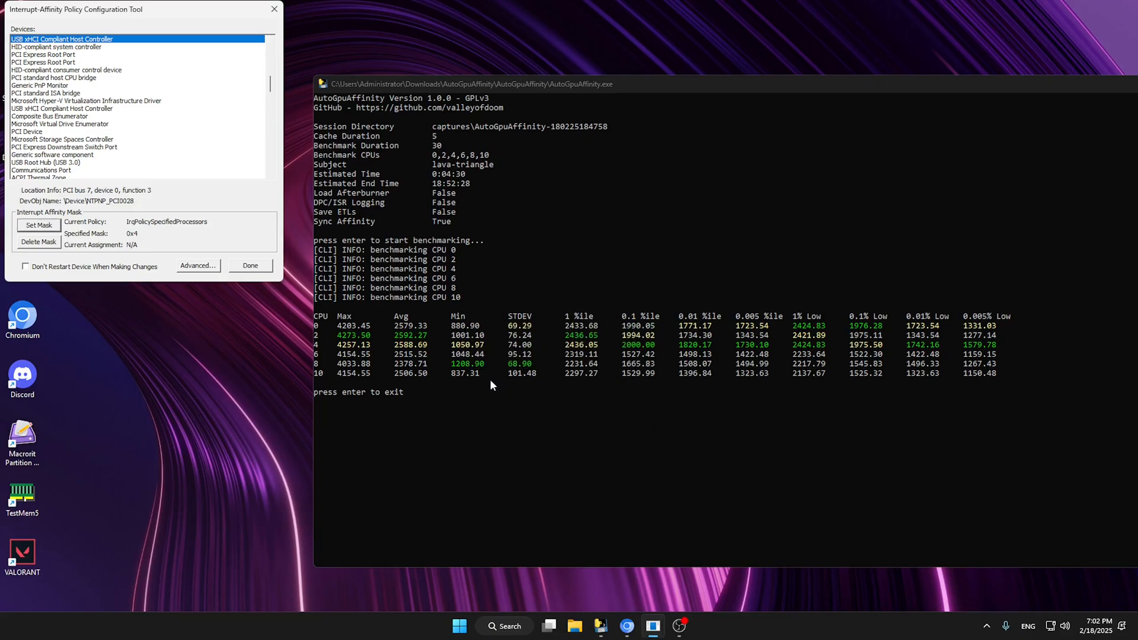
mouse_move(650, 373)
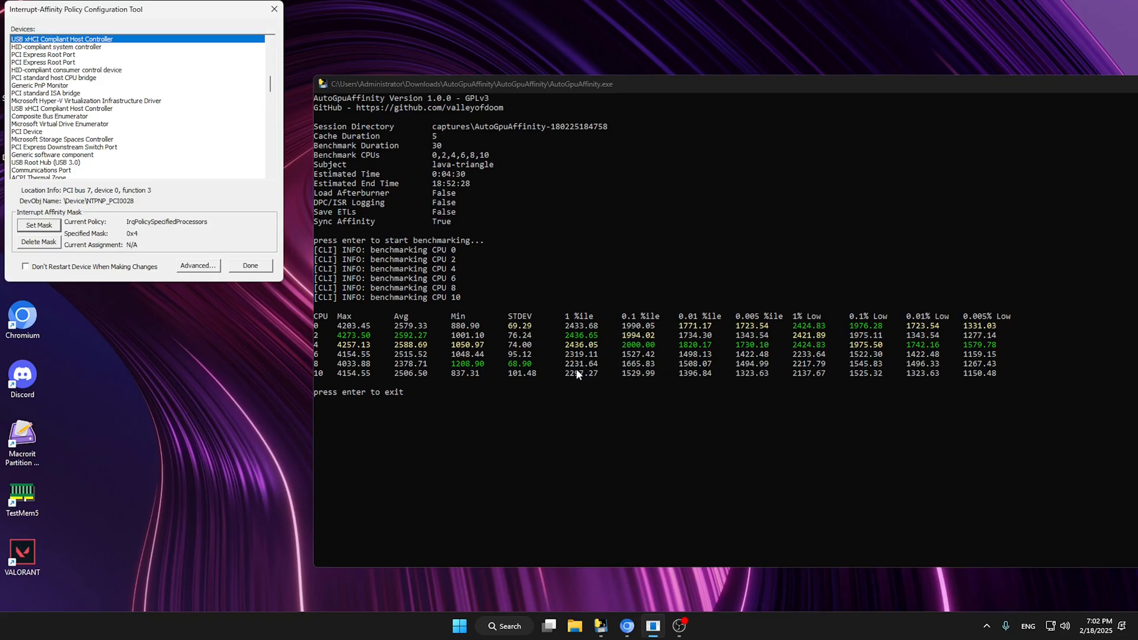
mouse_move(648, 353)
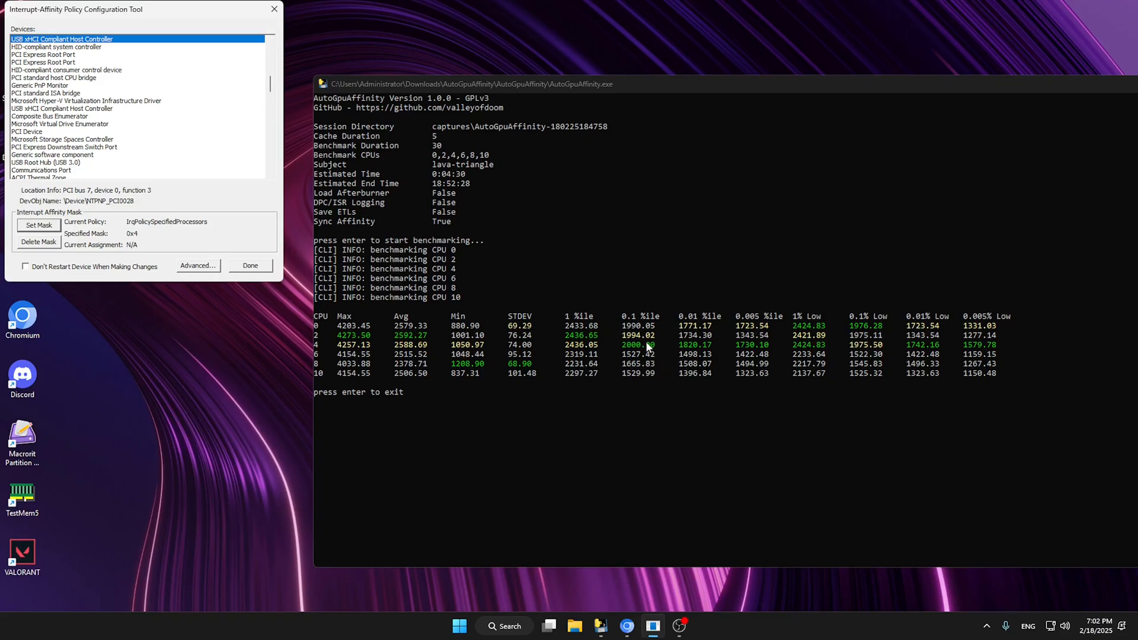
mouse_move(867, 345)
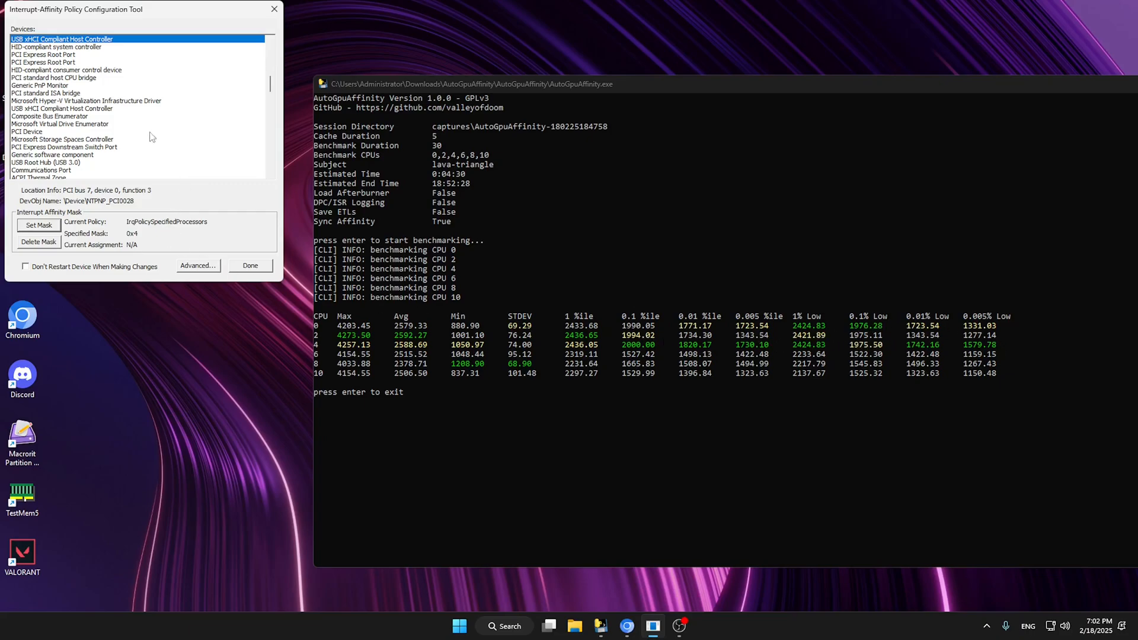
mouse_move(124, 115)
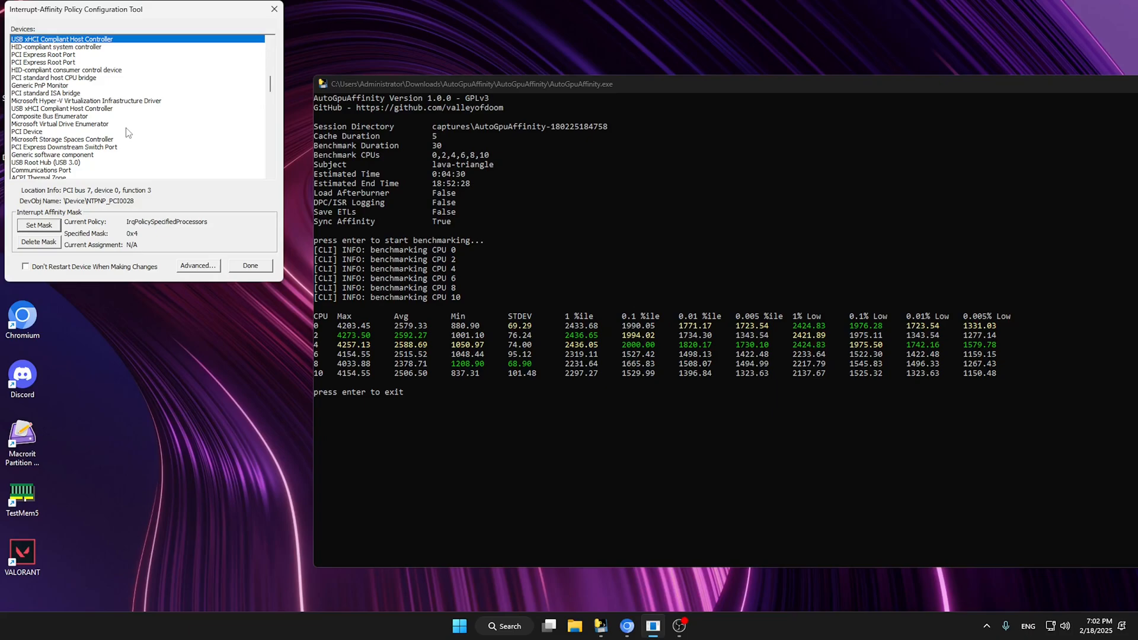
- Set the Realtek PCIe Ethernet Controller mask to CPU 2 (0x4), dismissing the registry error
left_click(36, 171)
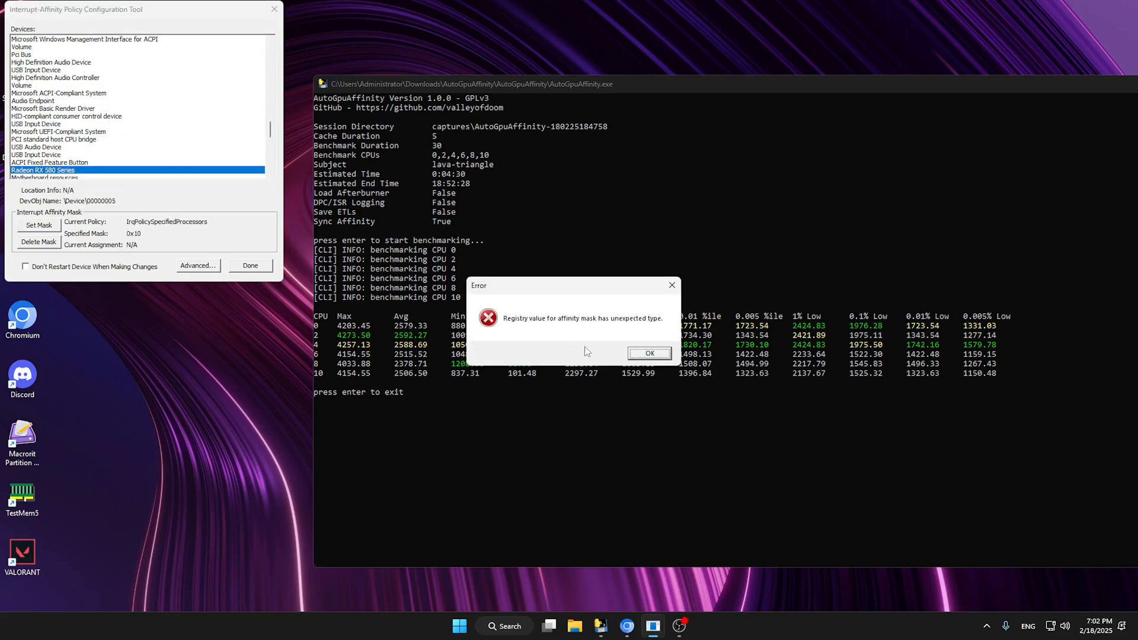
left_click(650, 353)
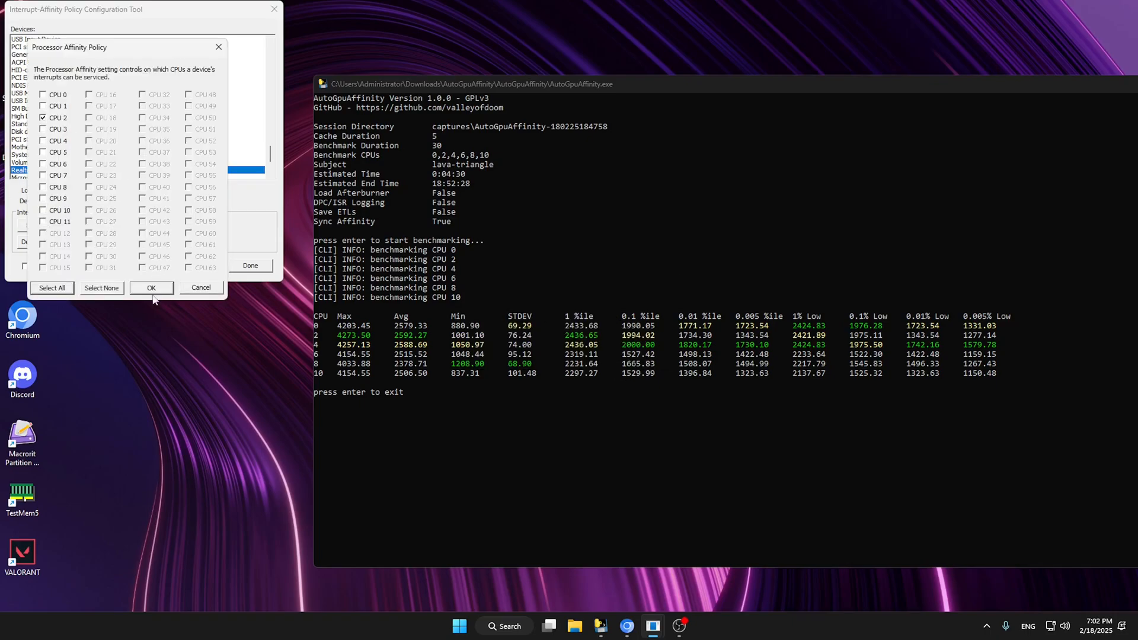
left_click(152, 287)
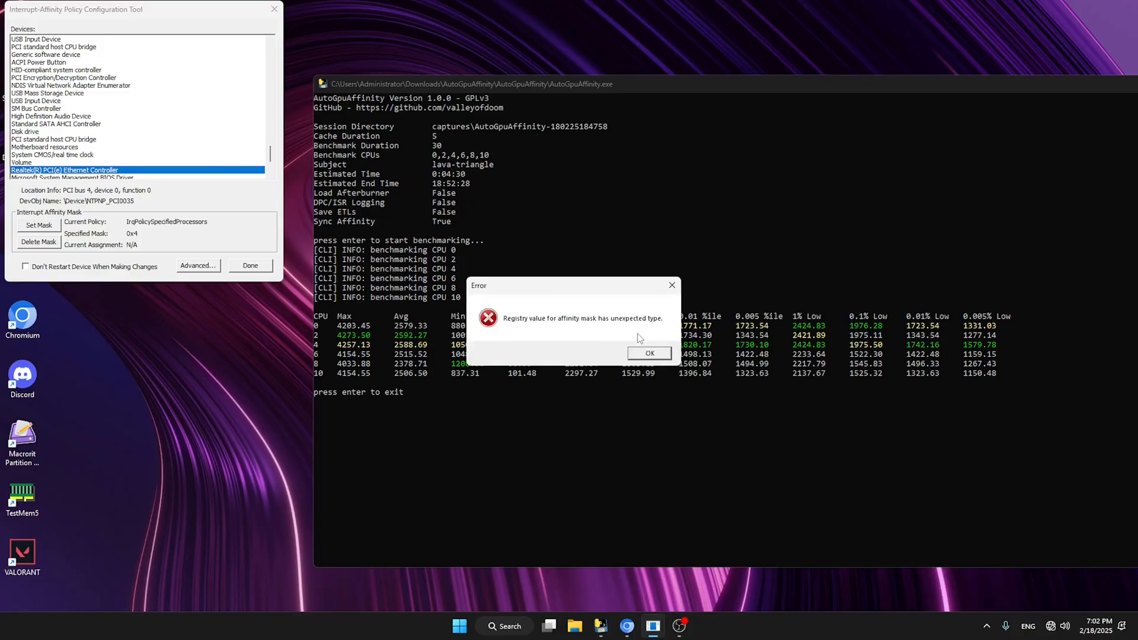
- Dismiss the registry-type error, leaving the Realtek Ethernet controller at mask 0x4
left_click(650, 354)
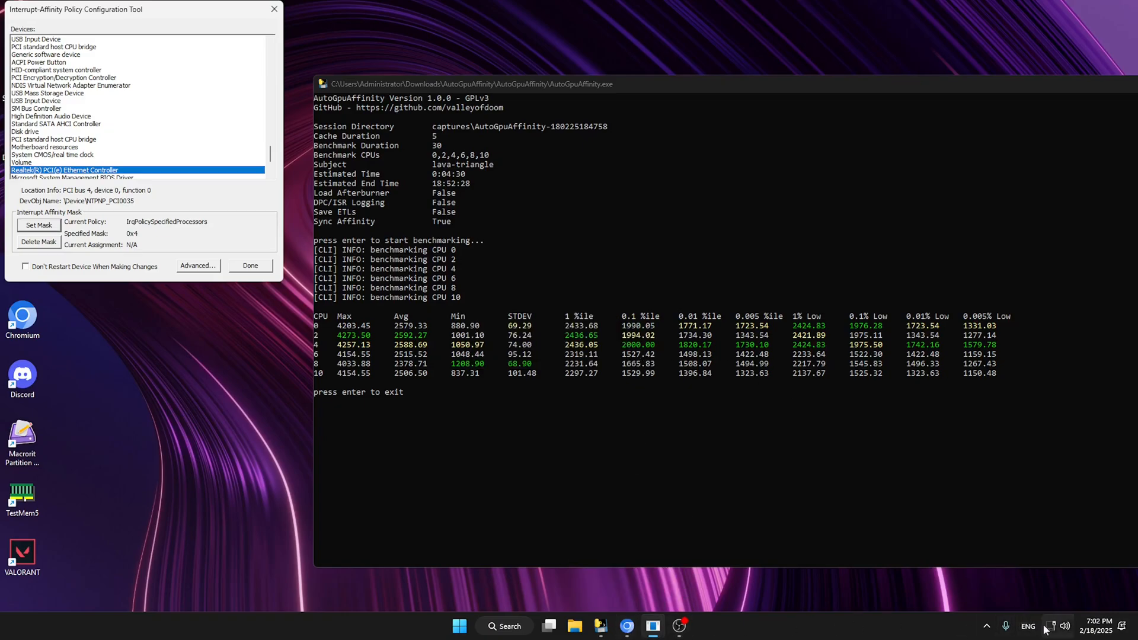
mouse_move(994, 580)
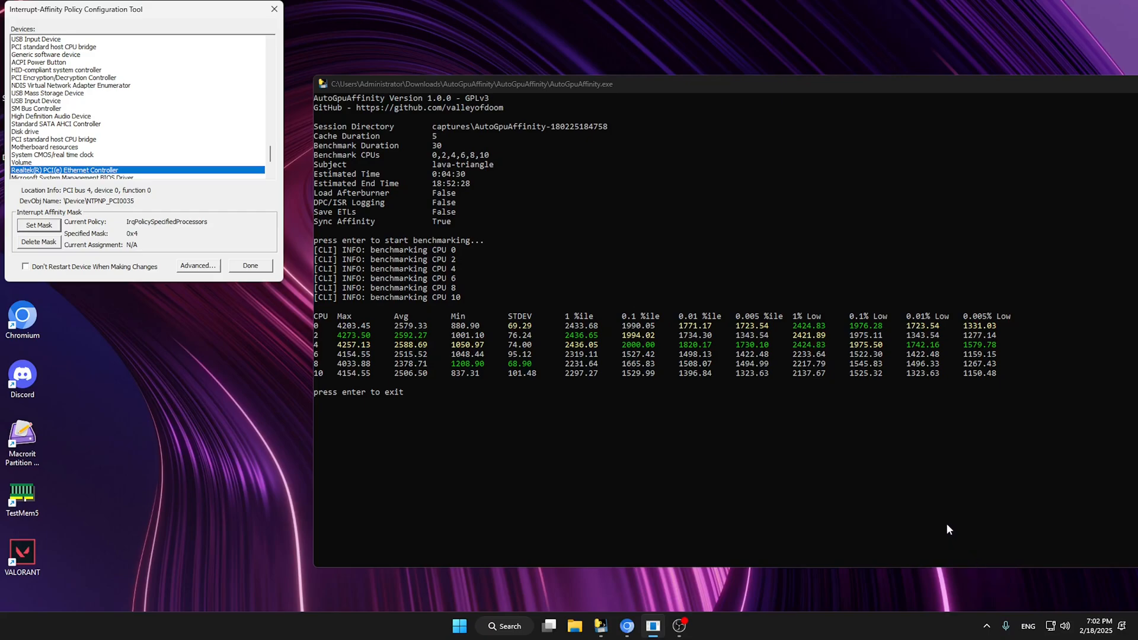
mouse_move(858, 519)
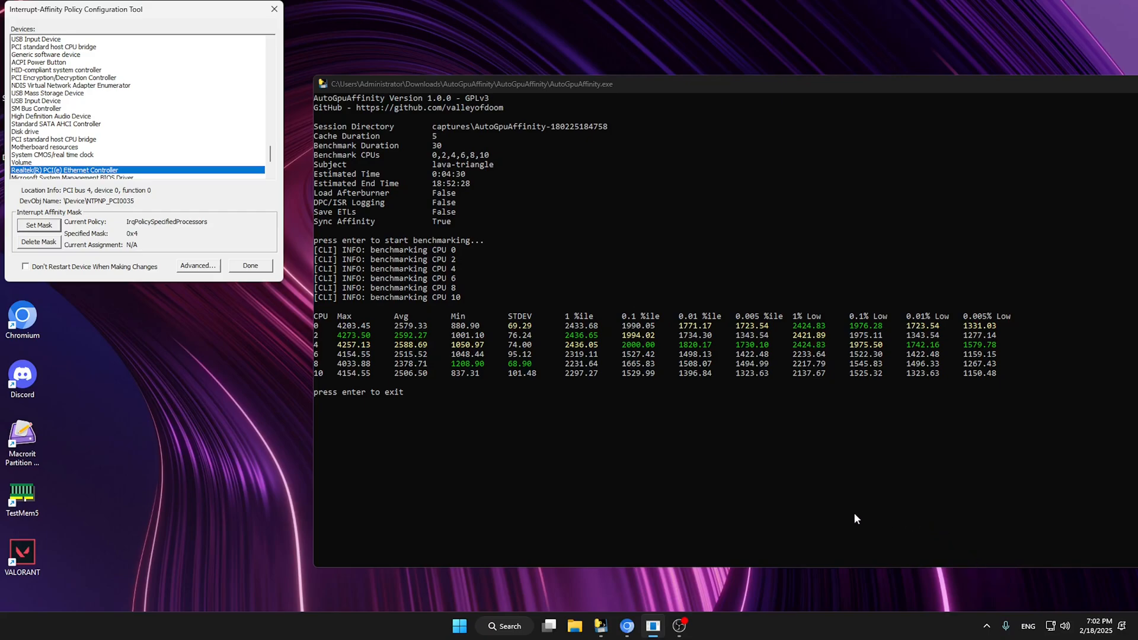
mouse_move(232, 251)
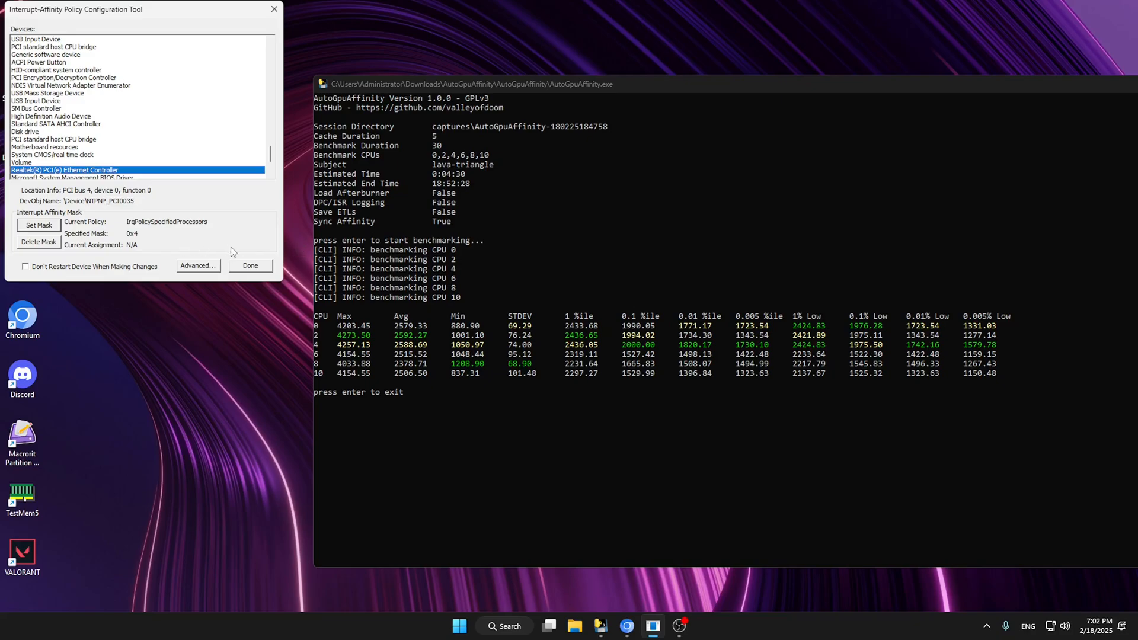
mouse_move(262, 283)
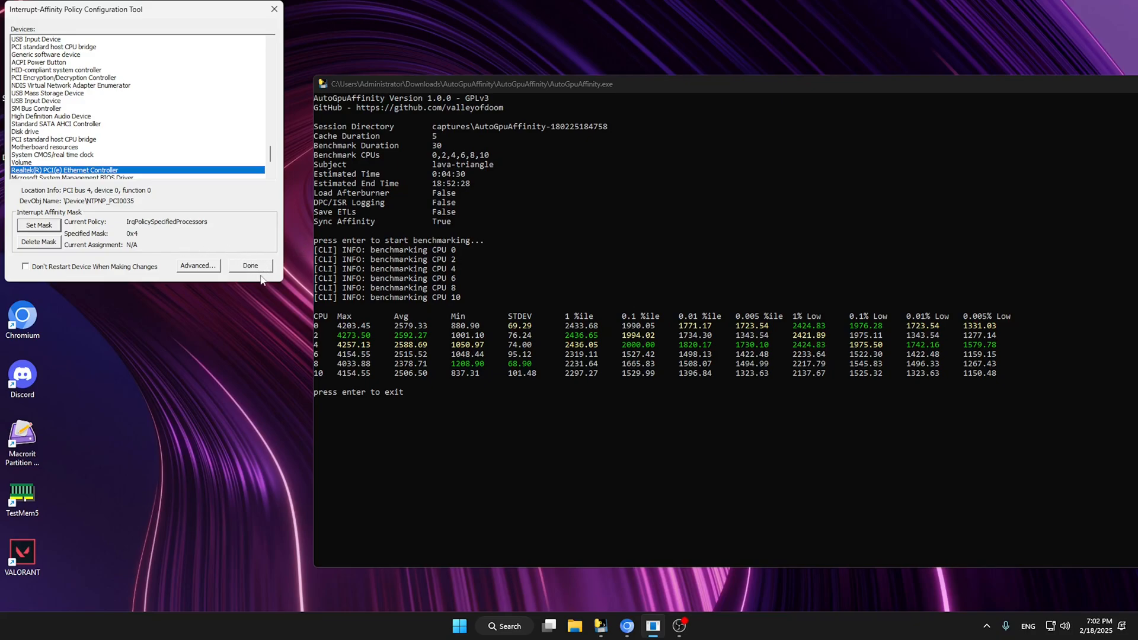